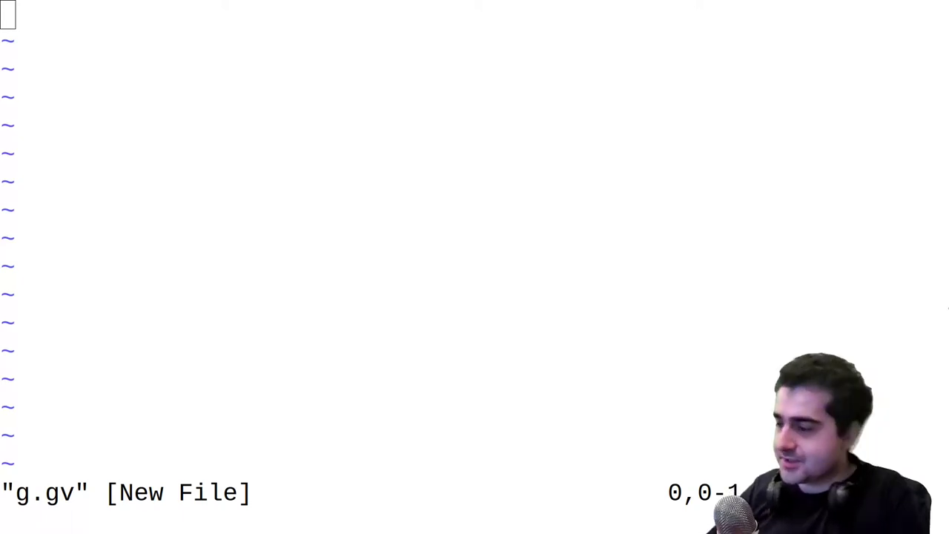
- Type the definition 'graph { A -- B }' into the new file g.gv
key(i)
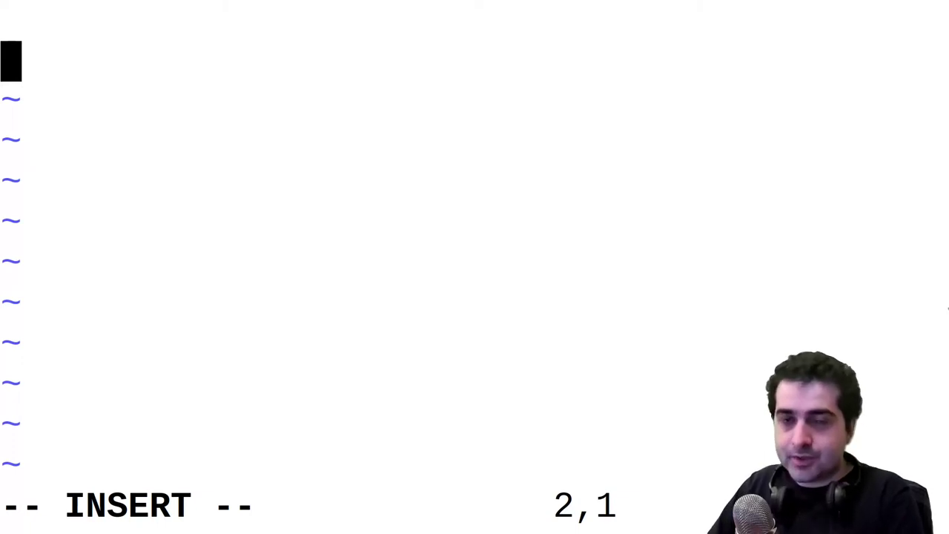
text(gr)
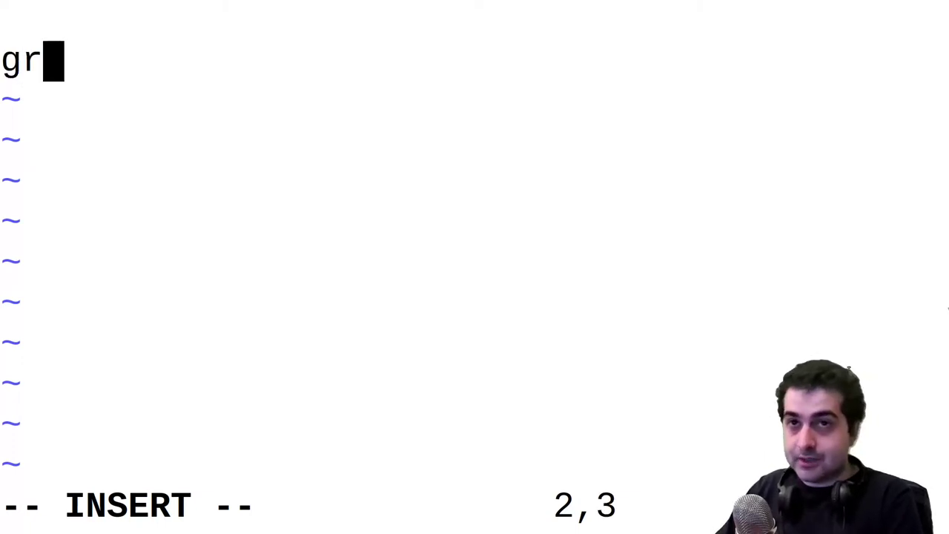
text(aph)
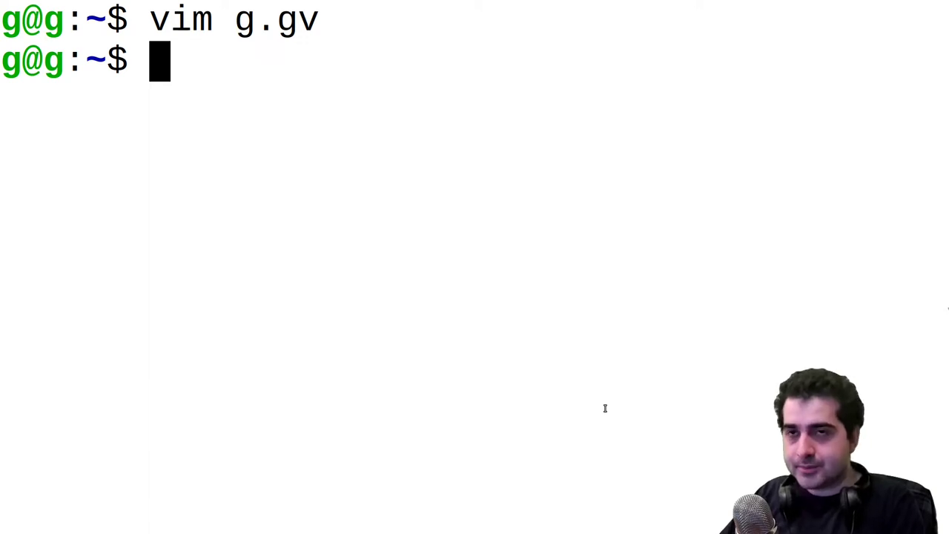
- Render g.gv to file.png with dot -Tpng and open it in sxiv
text(dot -)
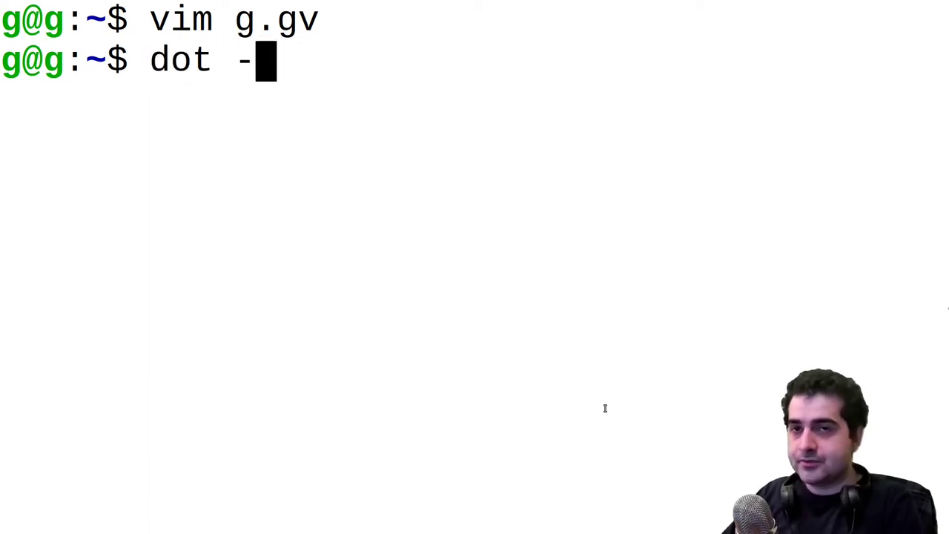
text(Tpng)
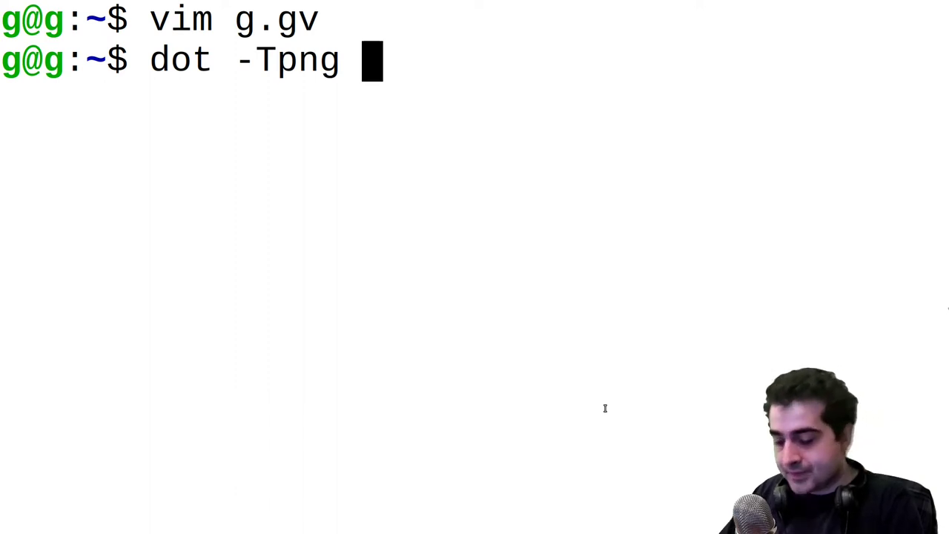
text(g)
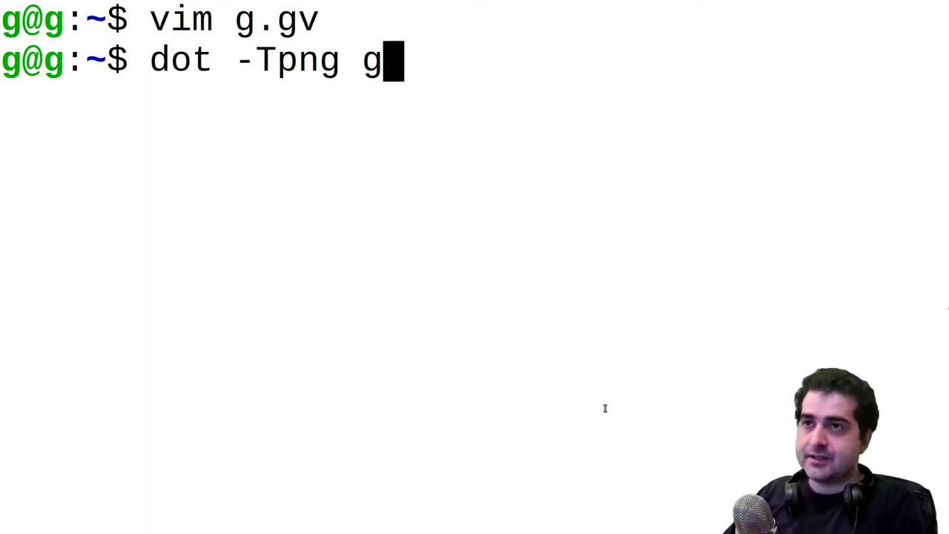
text(.)
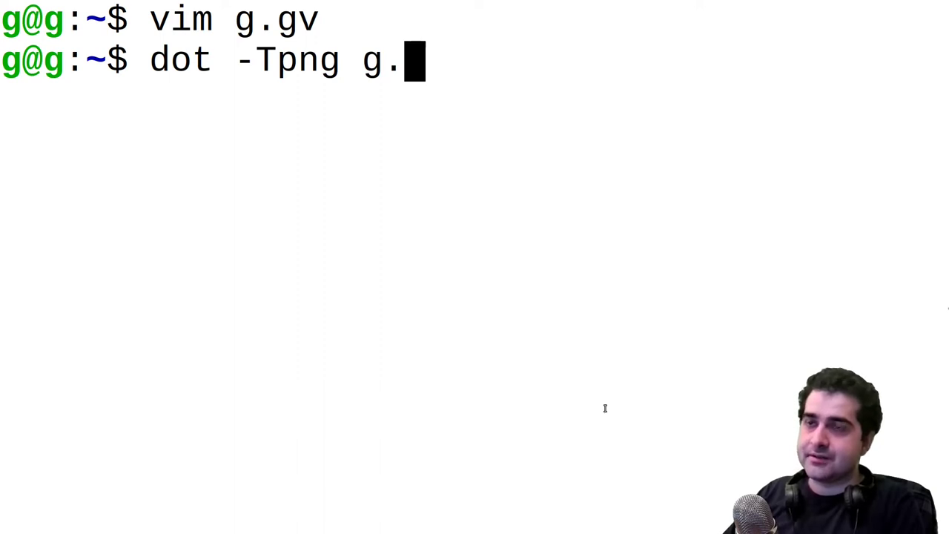
text(gv)
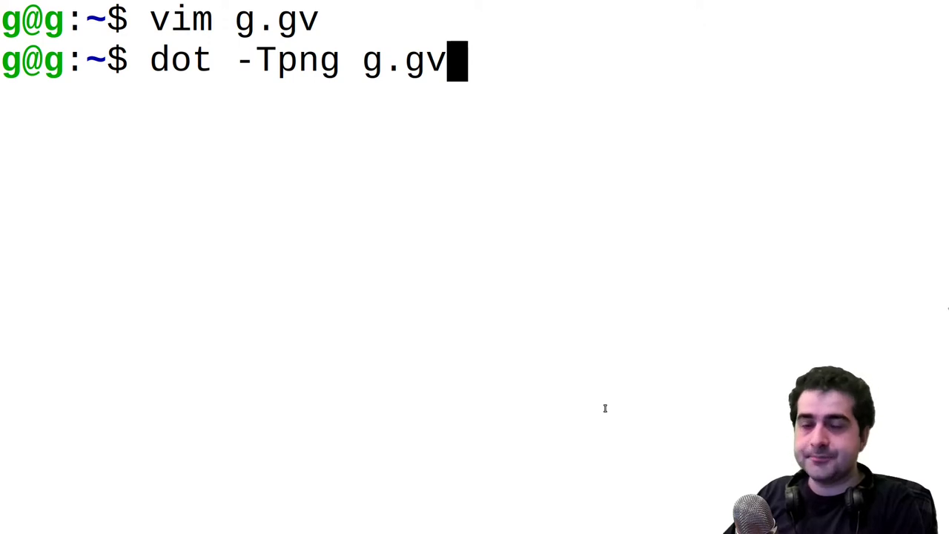
text(-o)
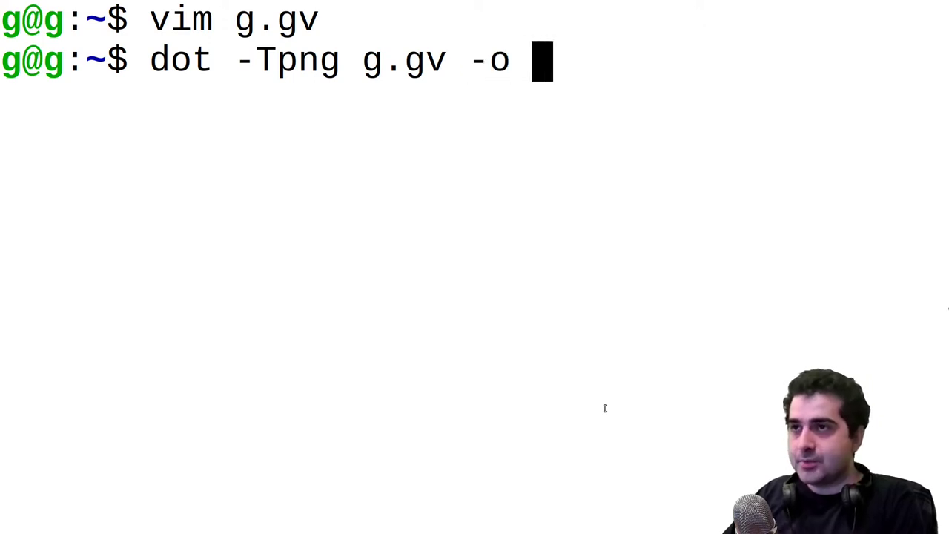
text(file.png)
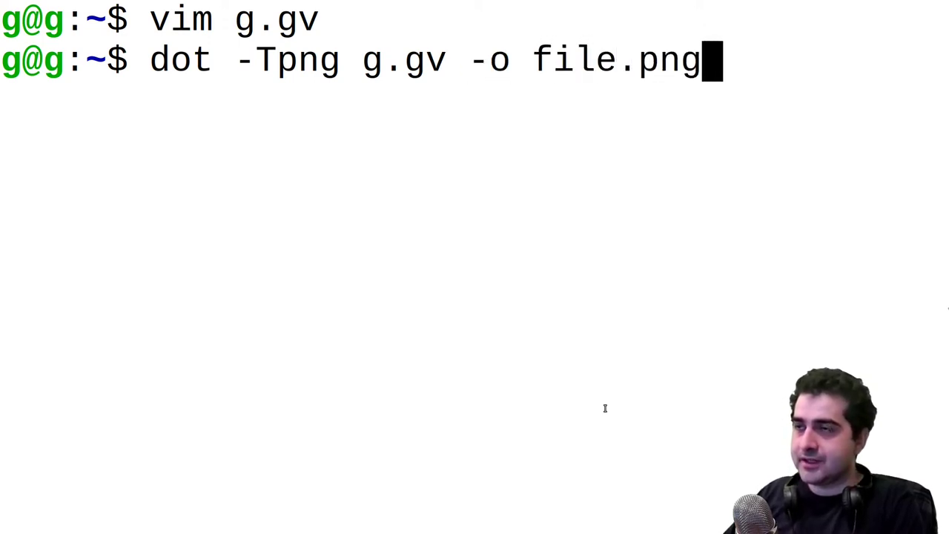
text(&&)
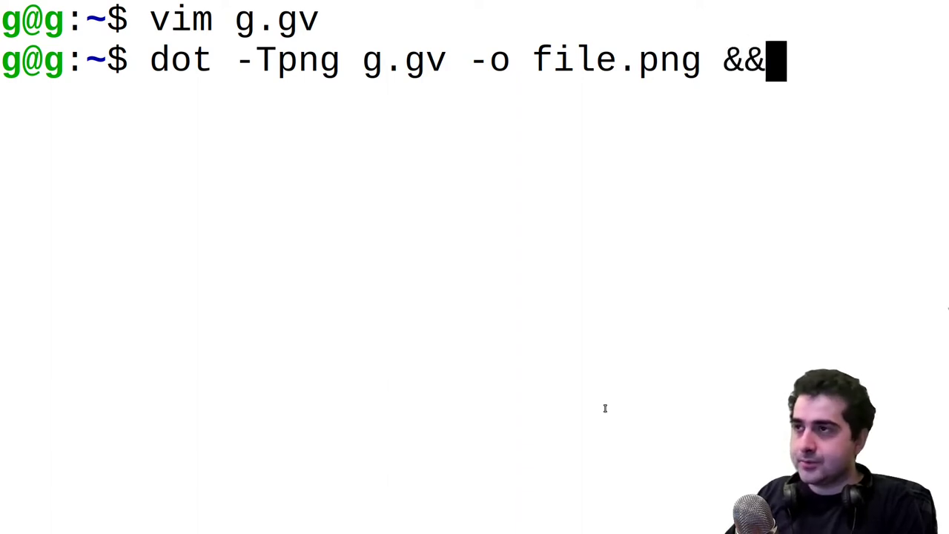
text(sxiv file)
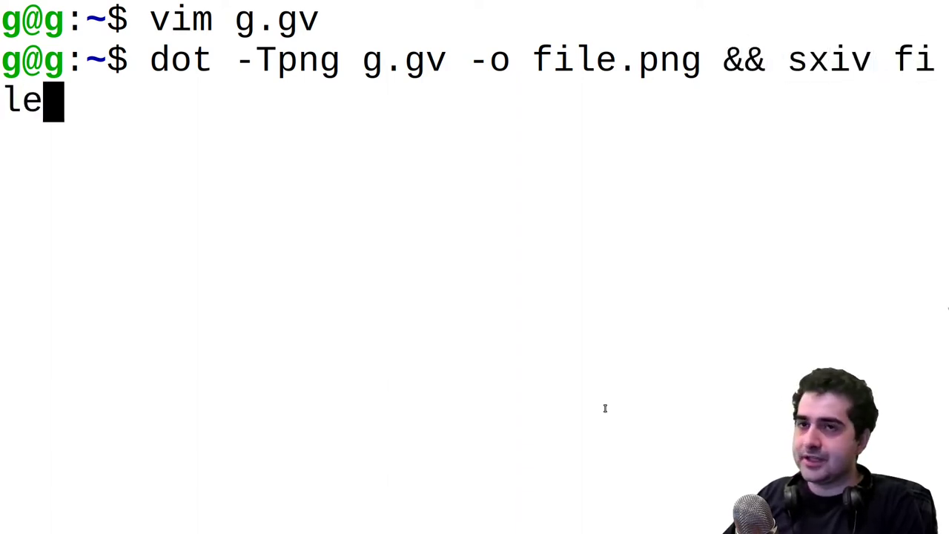
text(.png)
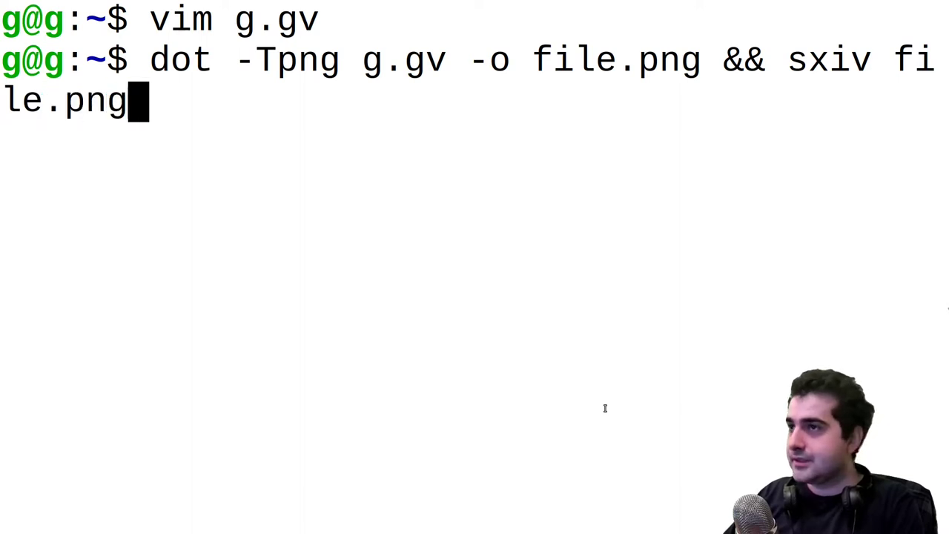
key(Return)
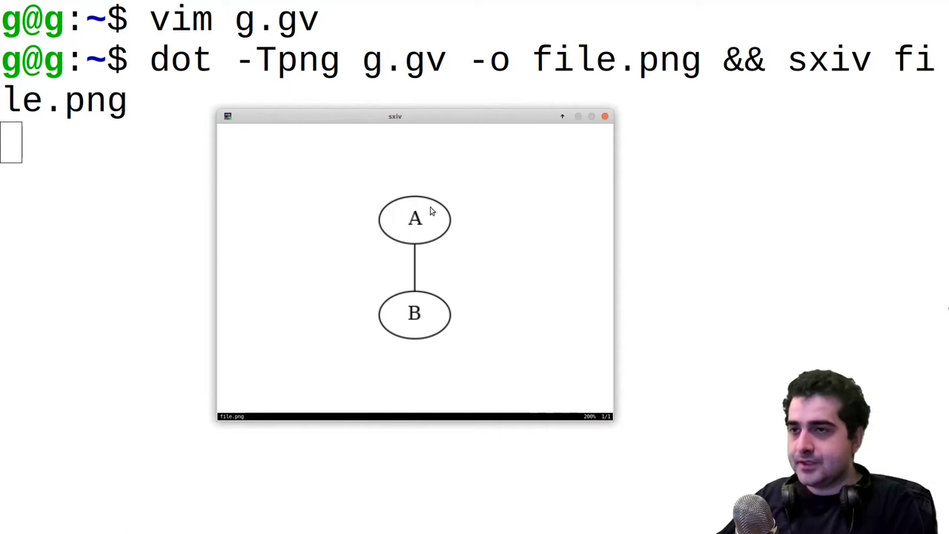
mouse_move(384, 233)
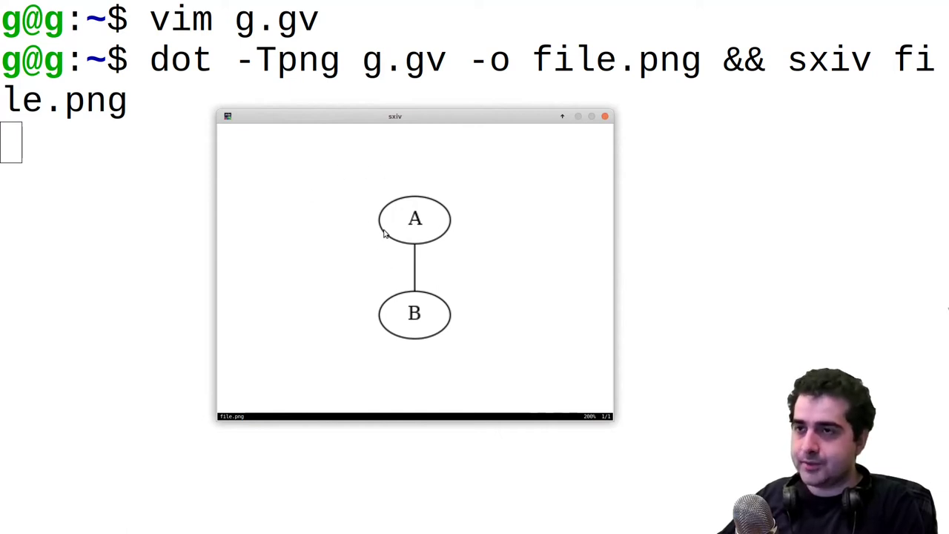
mouse_move(425, 313)
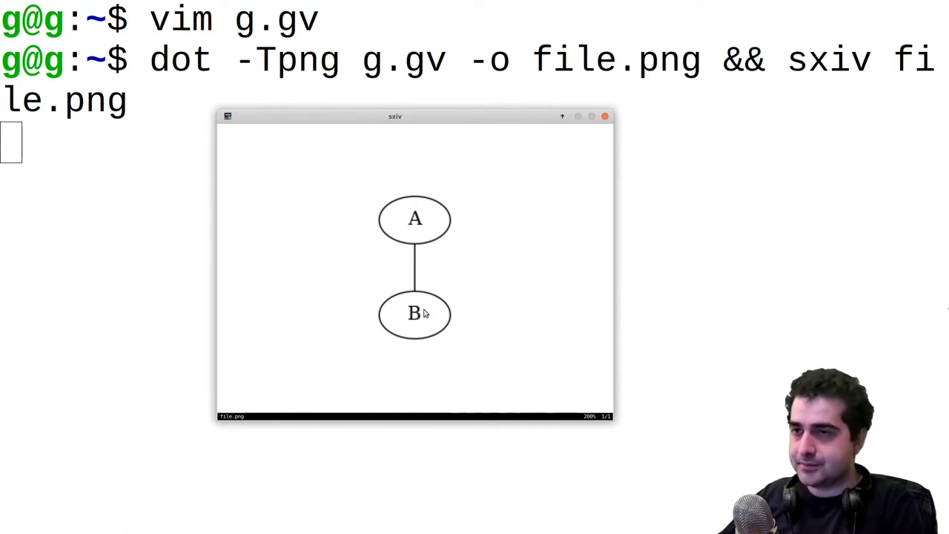
mouse_move(310, 293)
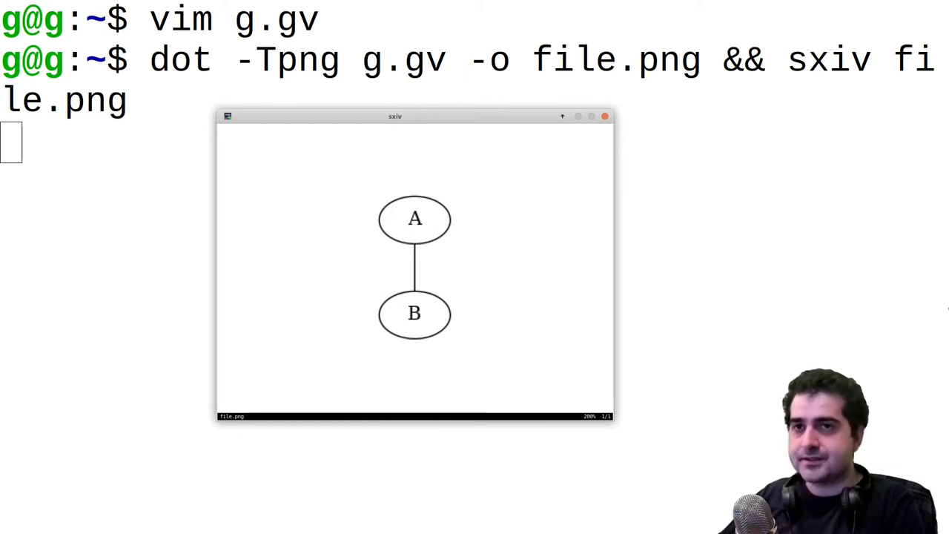
mouse_move(352, 267)
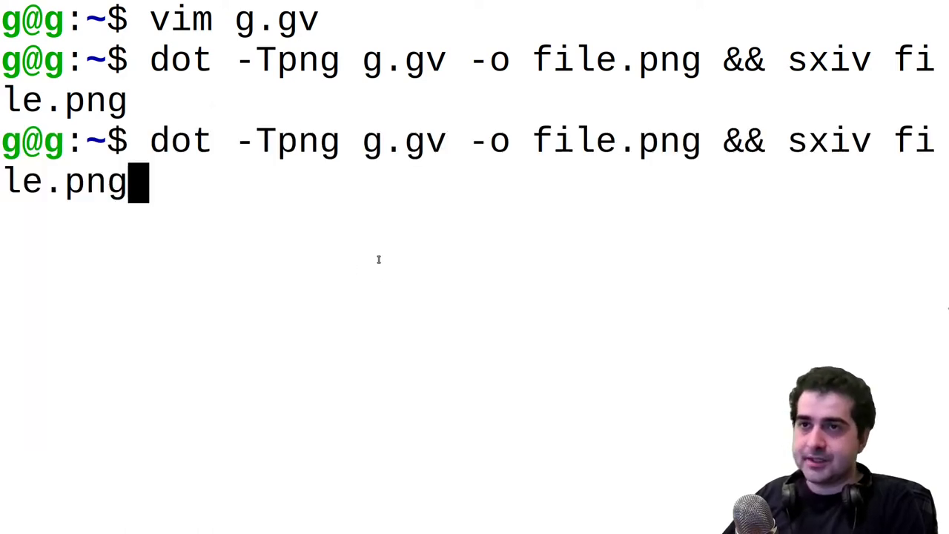
- Change g.gv to a digraph with A -> B, save, and re-render it in sxiv
key(Return)
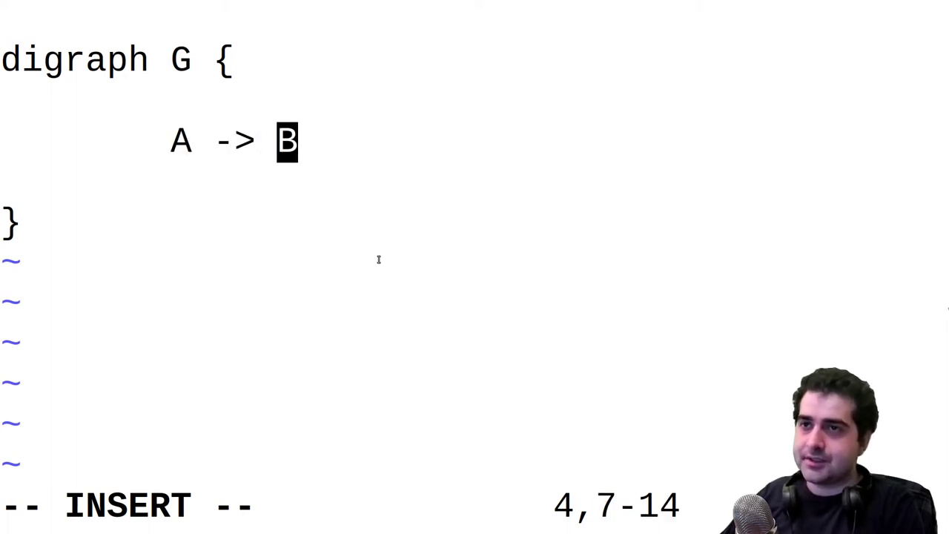
key(Escape)
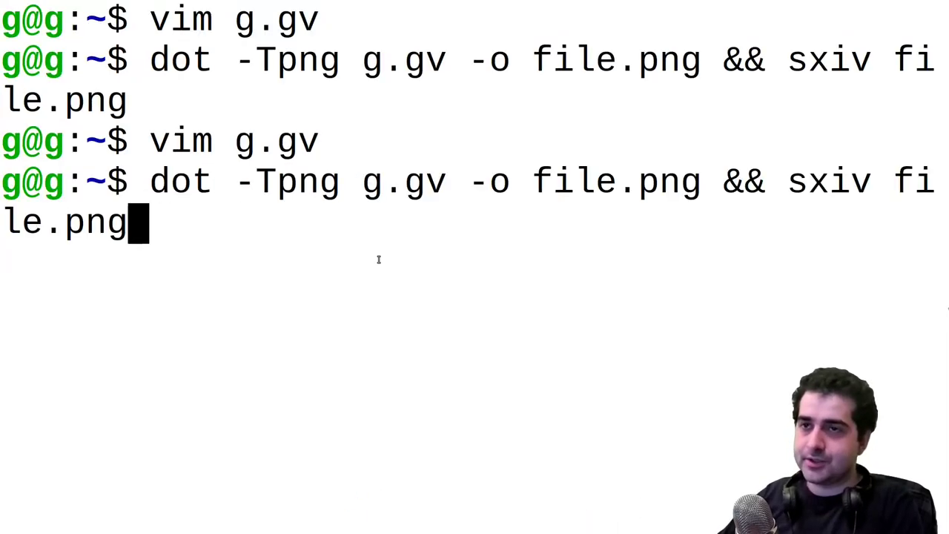
key(Return)
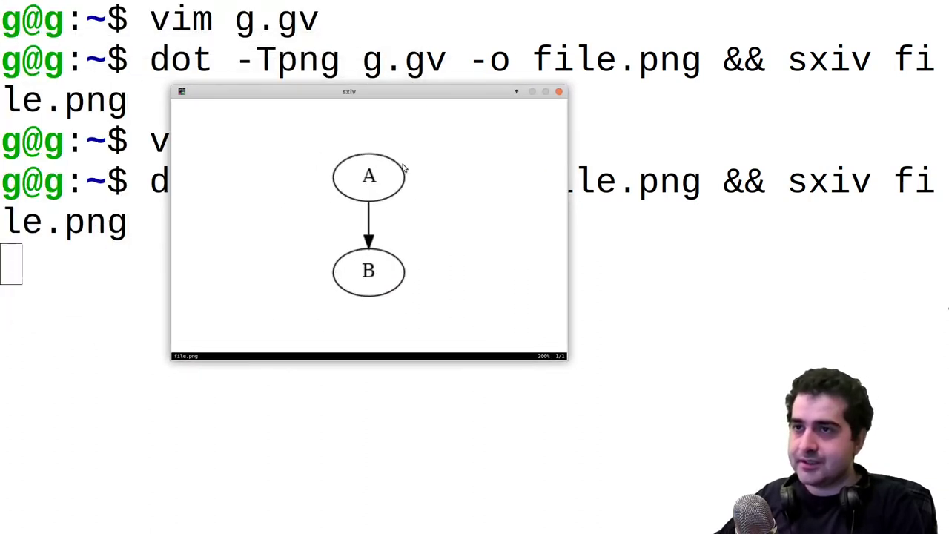
mouse_move(369, 224)
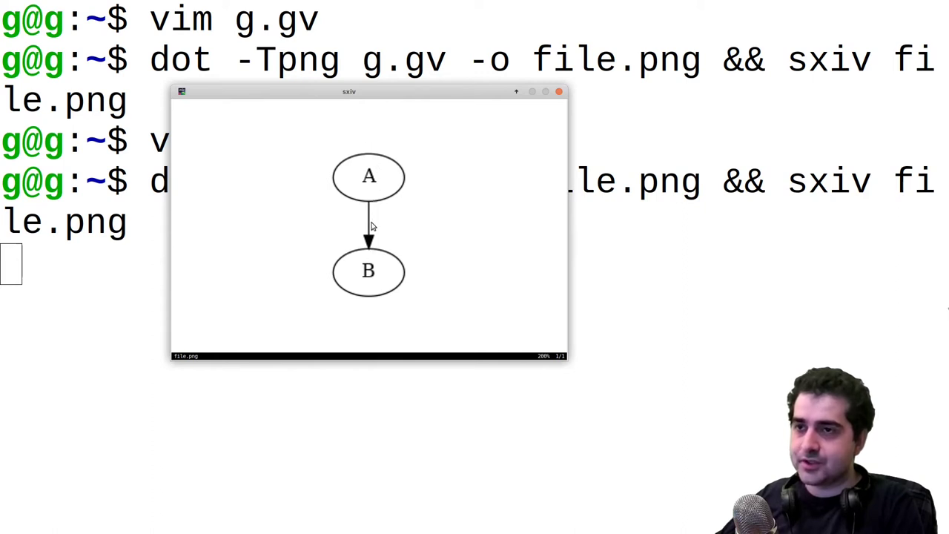
mouse_move(291, 126)
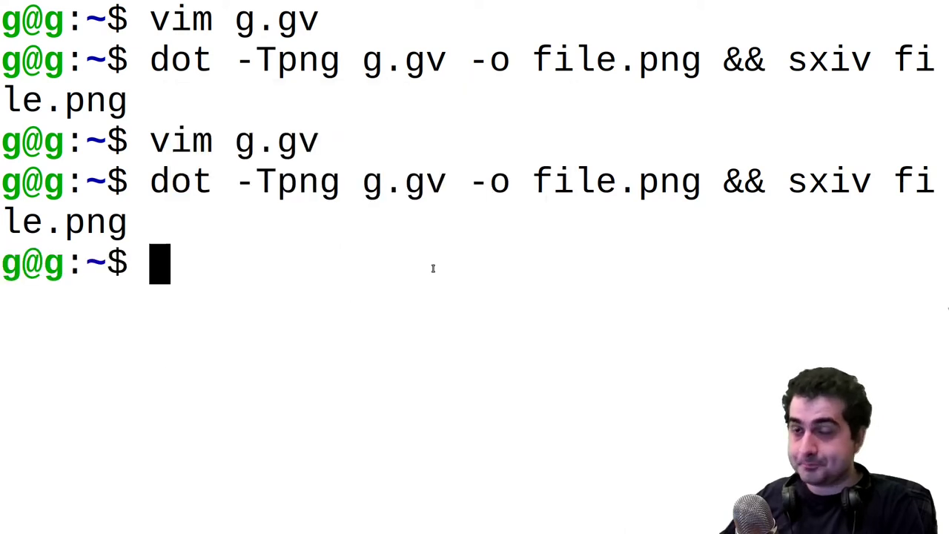
- Edit g.gv in Vim, then render and view the A, B, C graph
text(vim g.gv)
text(dot -Tpng g.gv -o file.png && sxiv file.png)
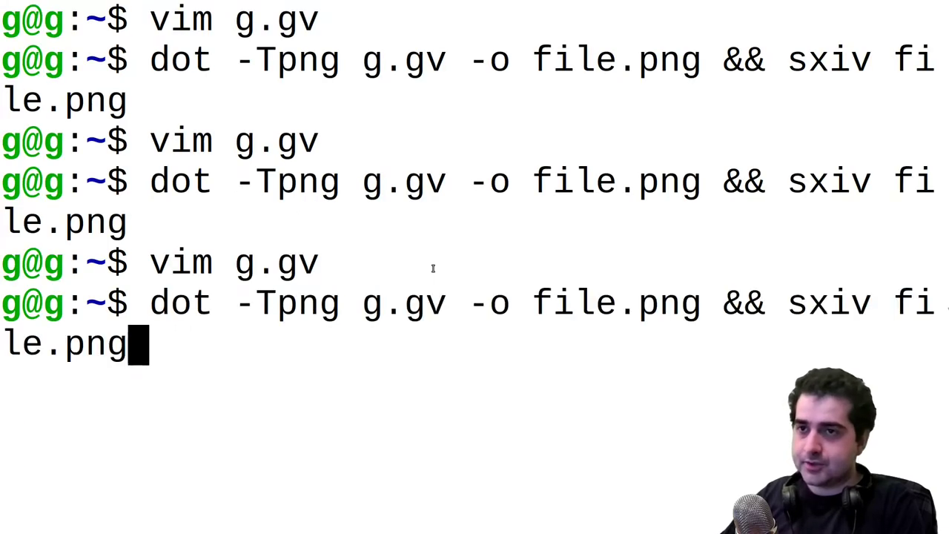
key(Return)
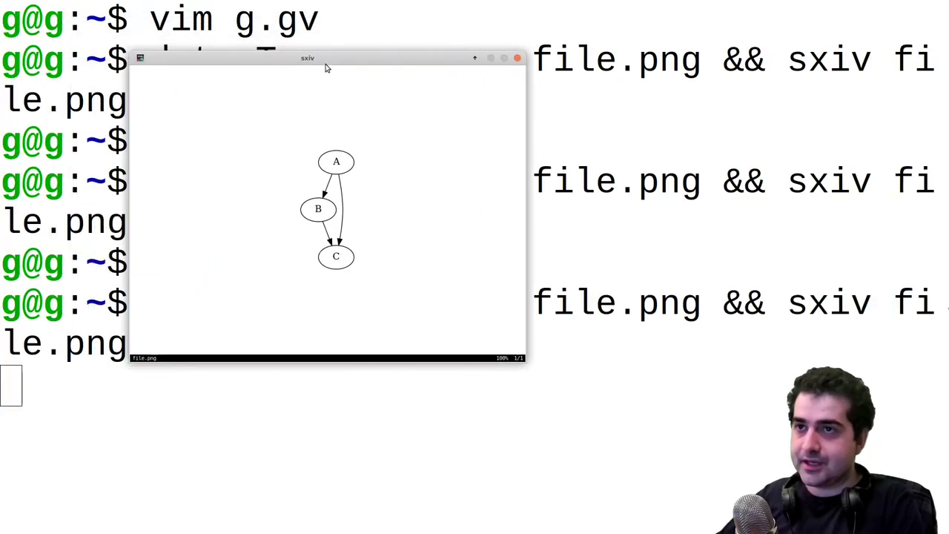
mouse_move(326, 277)
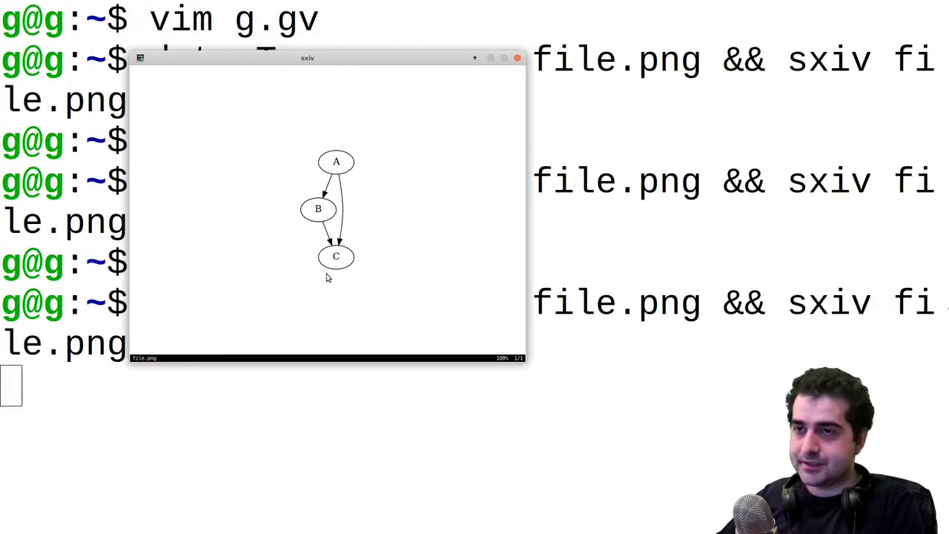
mouse_move(359, 200)
text(vim g.g)
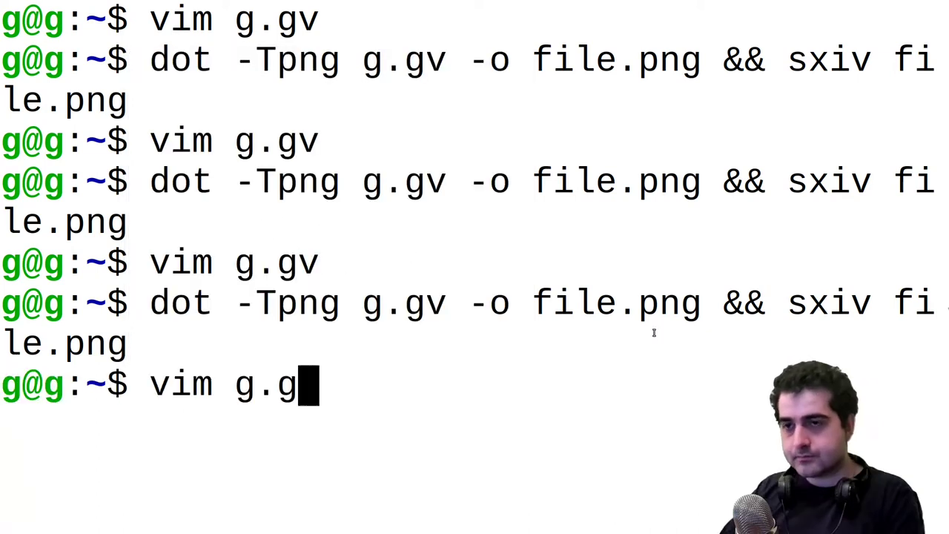
- Reopen g.gv, then re-render and view arrows A→B, B→C and A→C
key(Return)
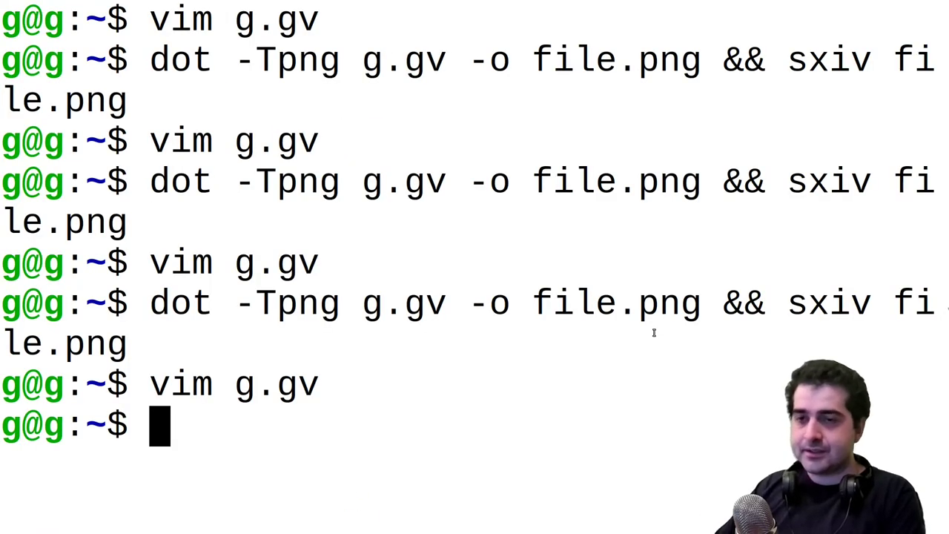
key(Return)
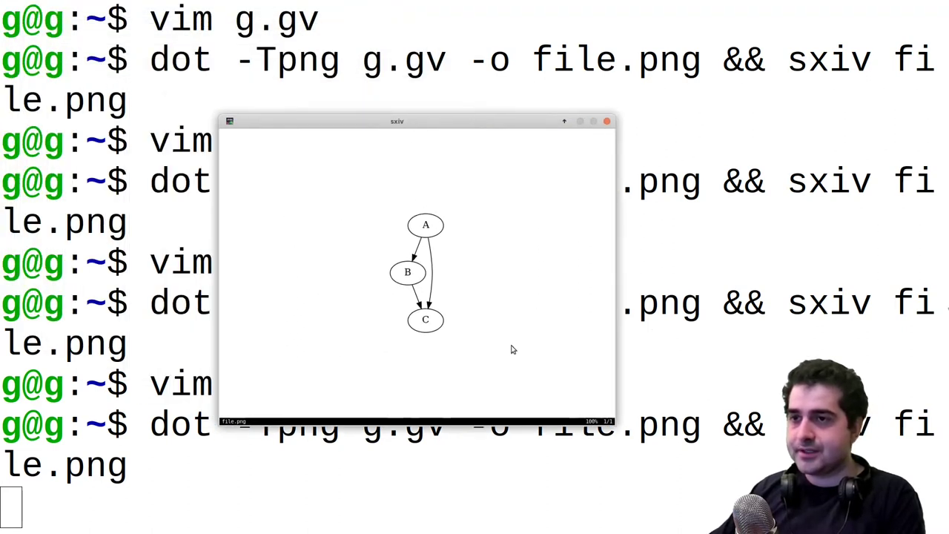
mouse_move(397, 306)
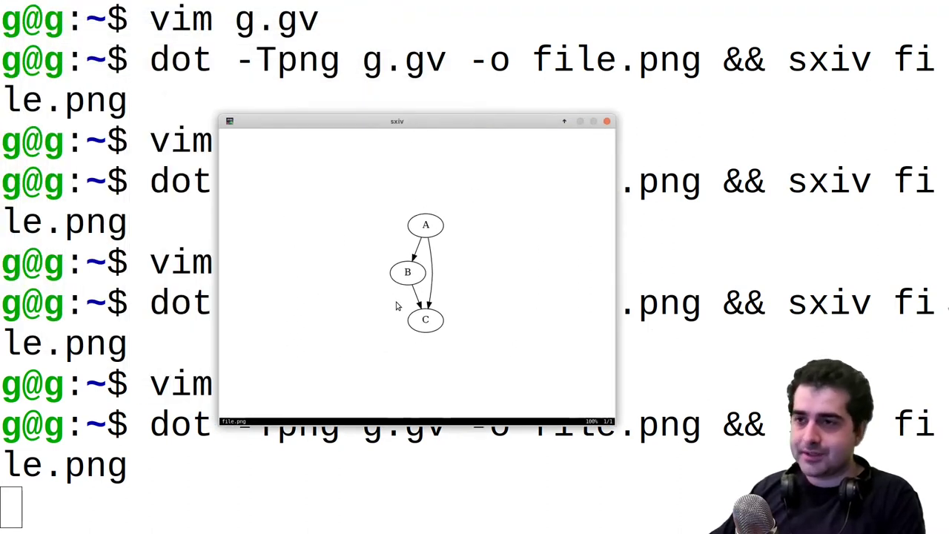
mouse_move(426, 289)
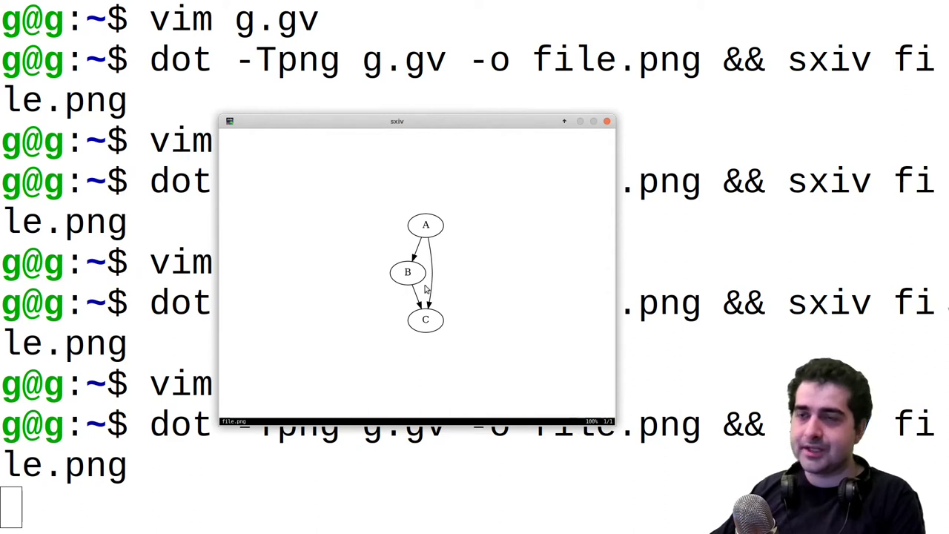
mouse_move(480, 289)
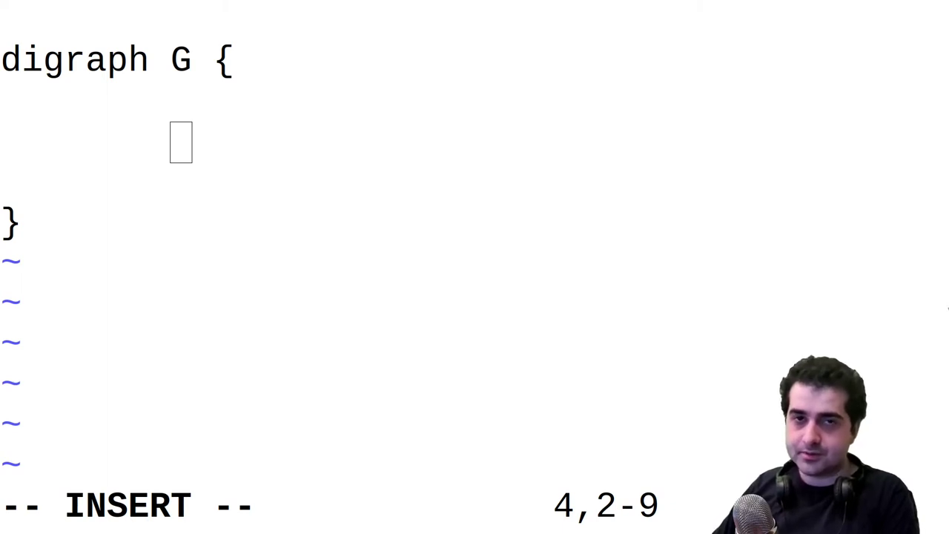
mouse_move(668, 300)
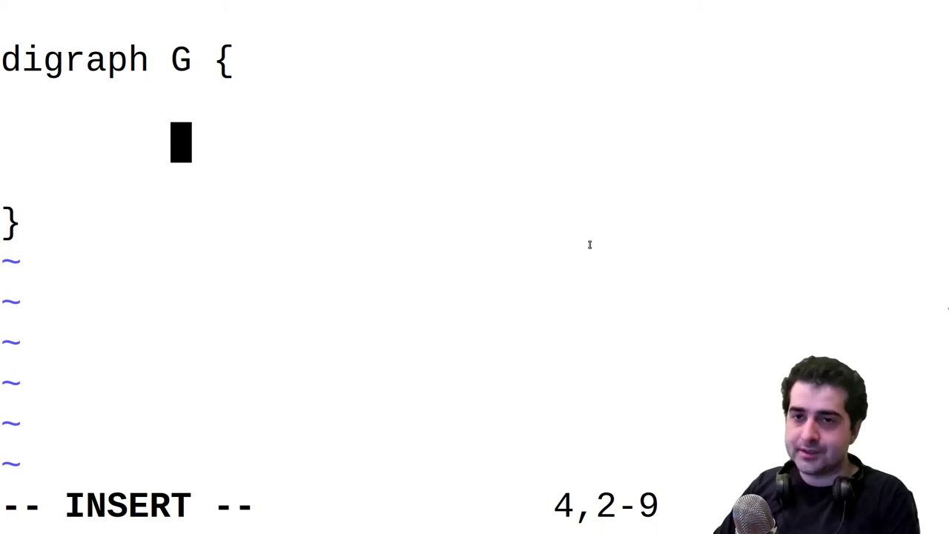
- Type the new edge statement between the braces of digraph G
text({)
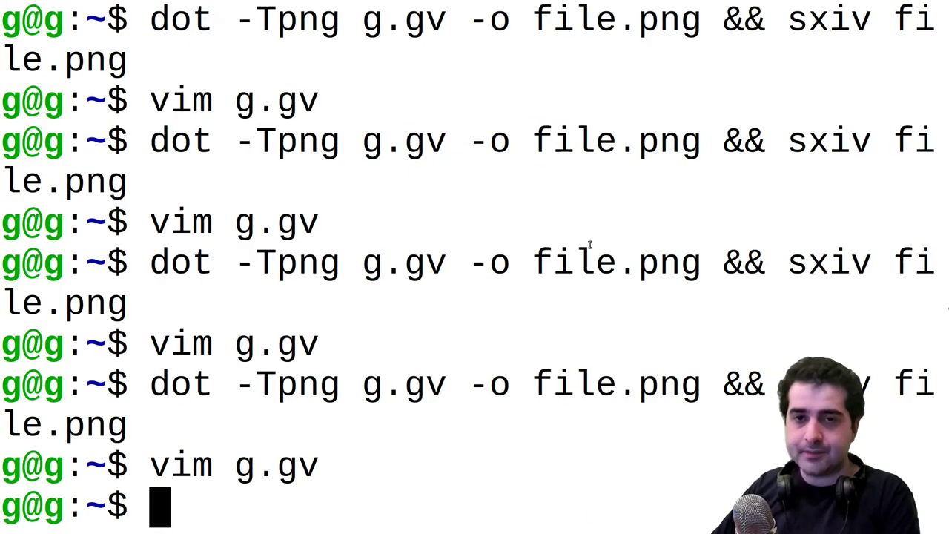
- Re-render g.gv and view {A,B,C} -> {D,E,F} in sxiv
key(Return)
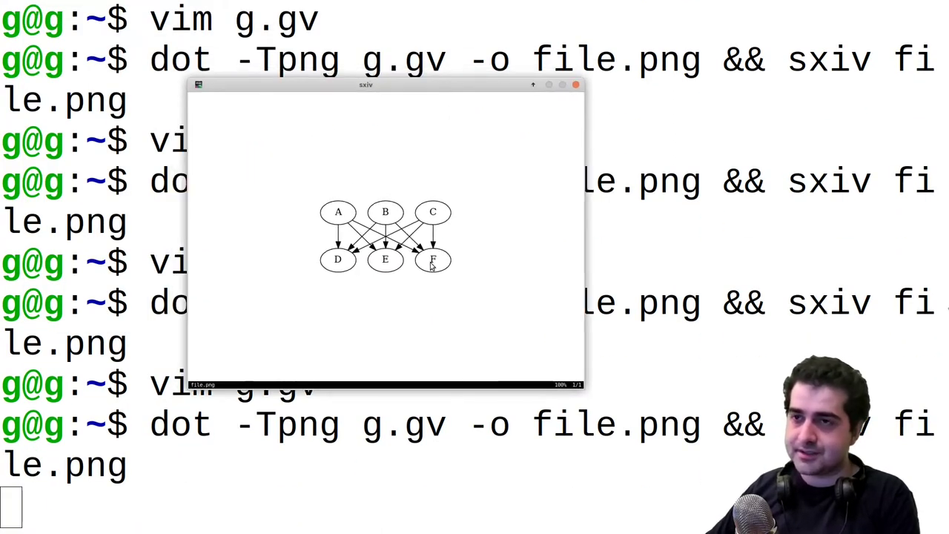
mouse_move(400, 254)
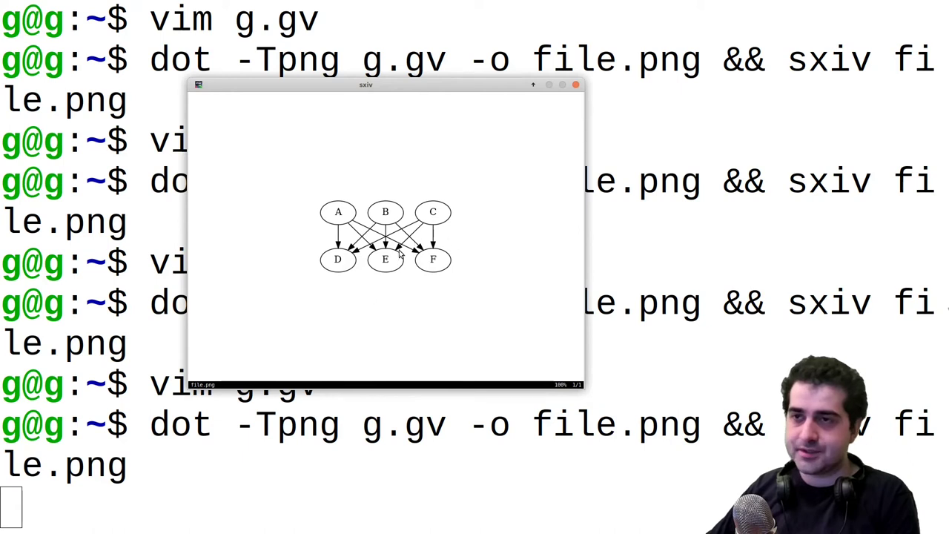
mouse_move(378, 245)
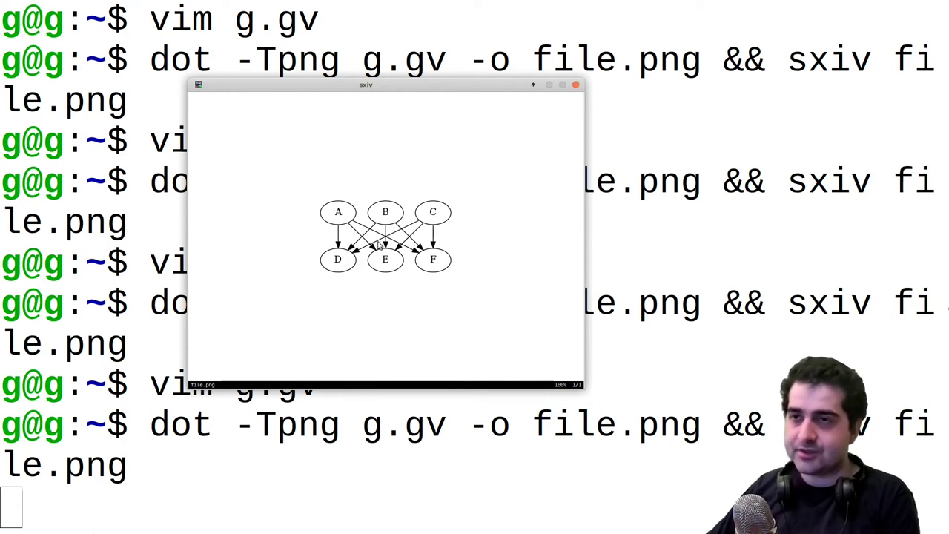
mouse_move(338, 234)
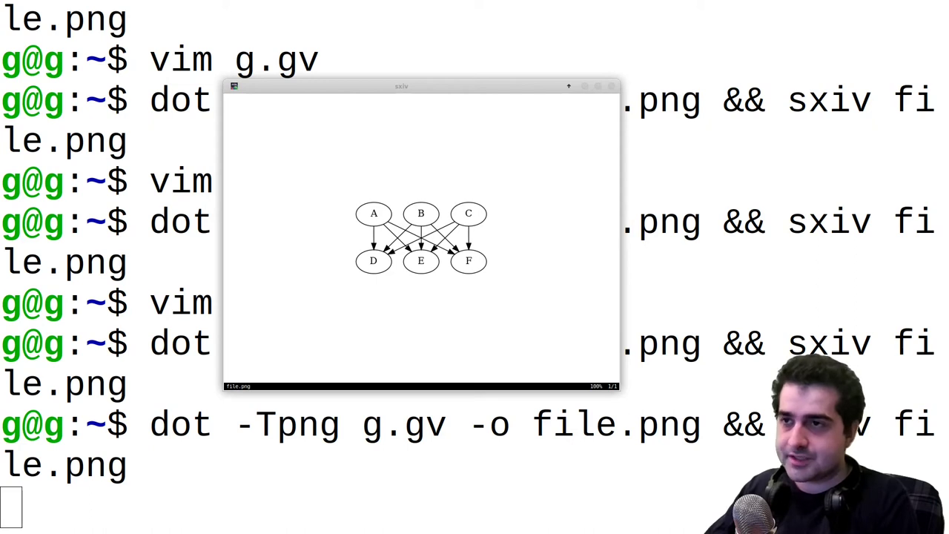
mouse_move(437, 328)
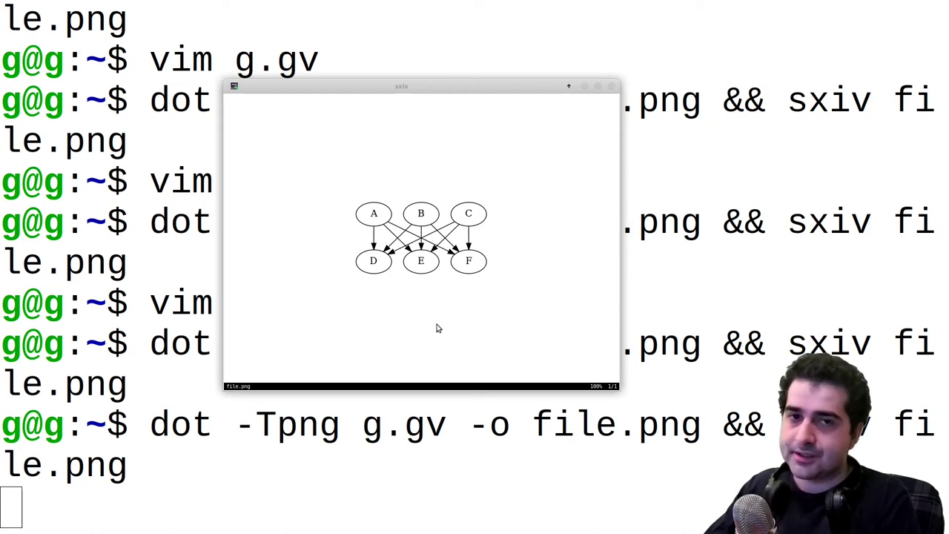
mouse_move(422, 318)
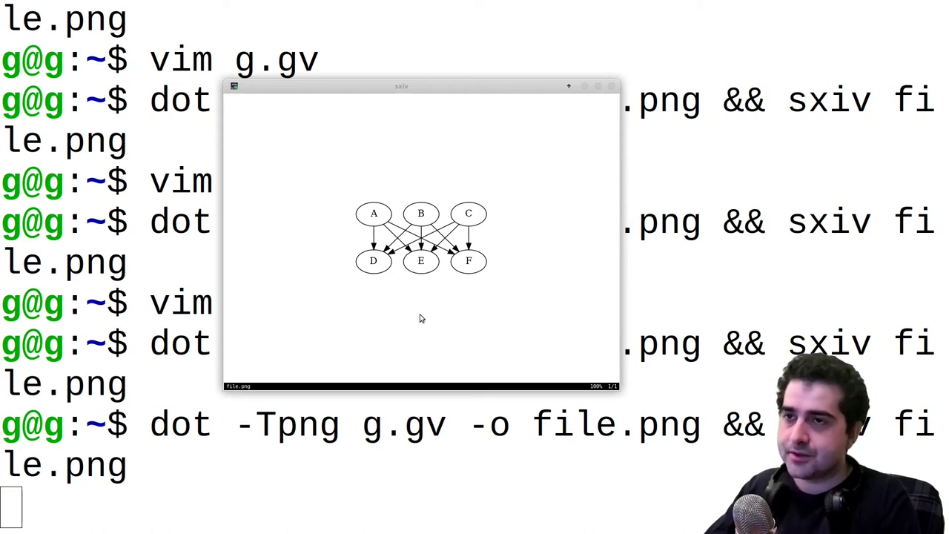
mouse_move(377, 228)
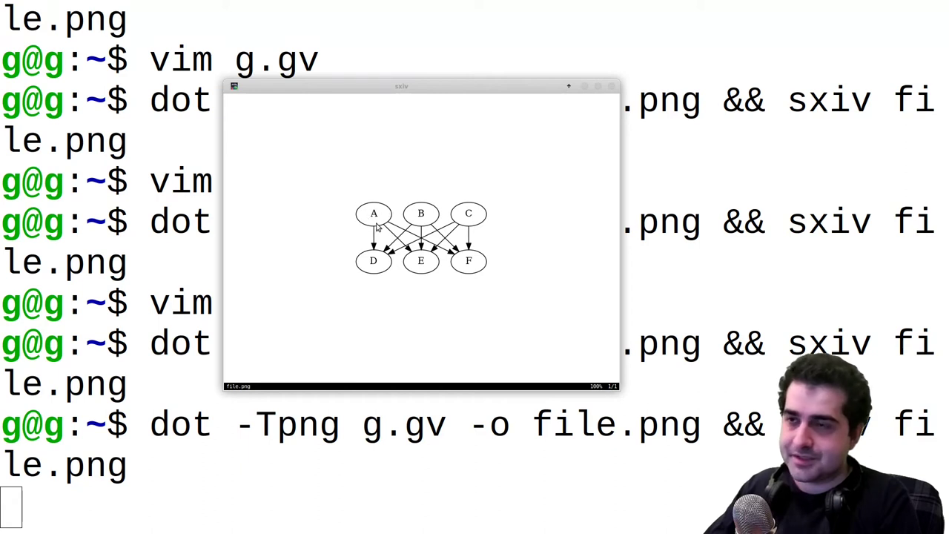
mouse_move(488, 245)
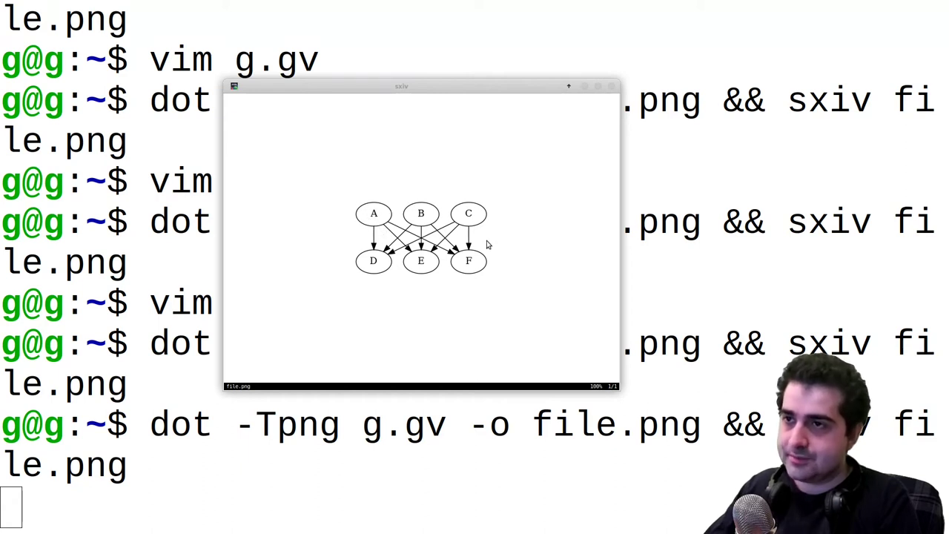
mouse_move(612, 89)
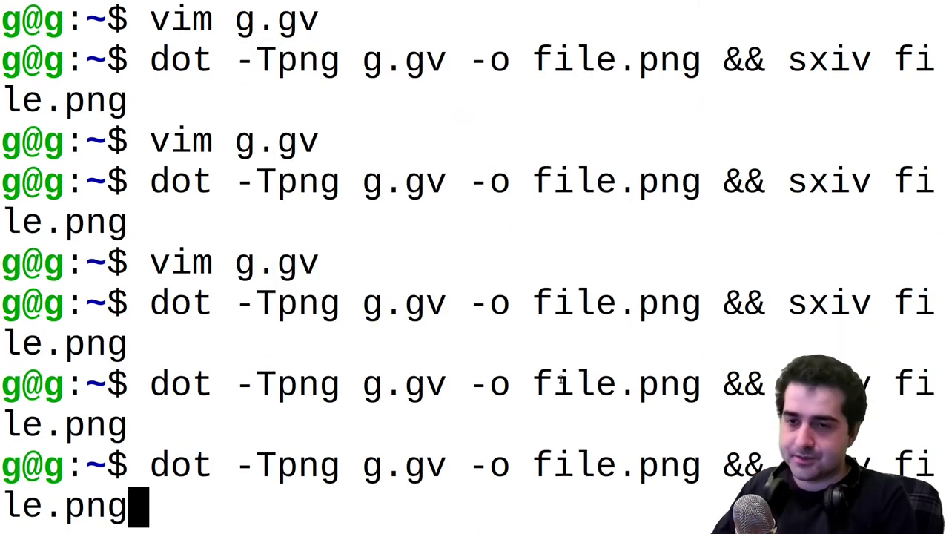
- Reopen g.gv and add a 'node [ style=filled ]' attribute line
key(Return)
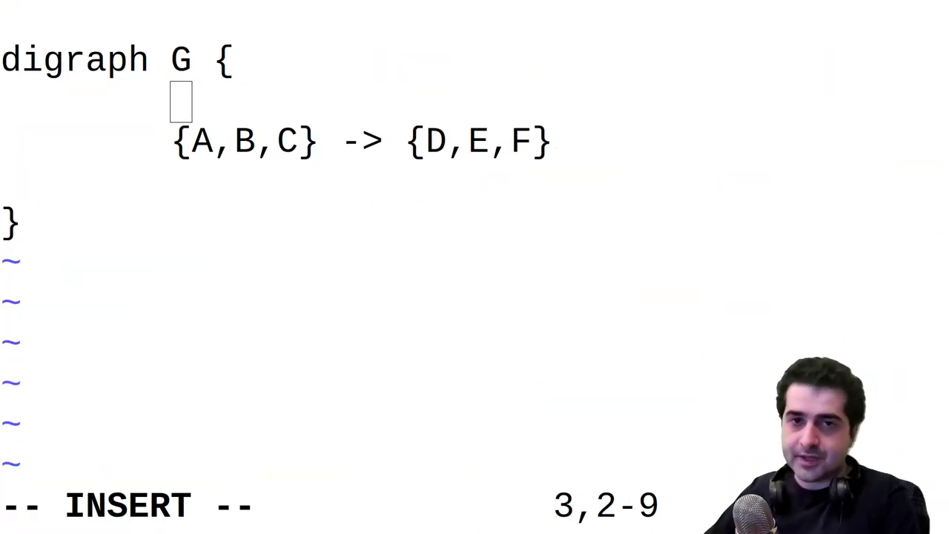
text(node [ style=fille)
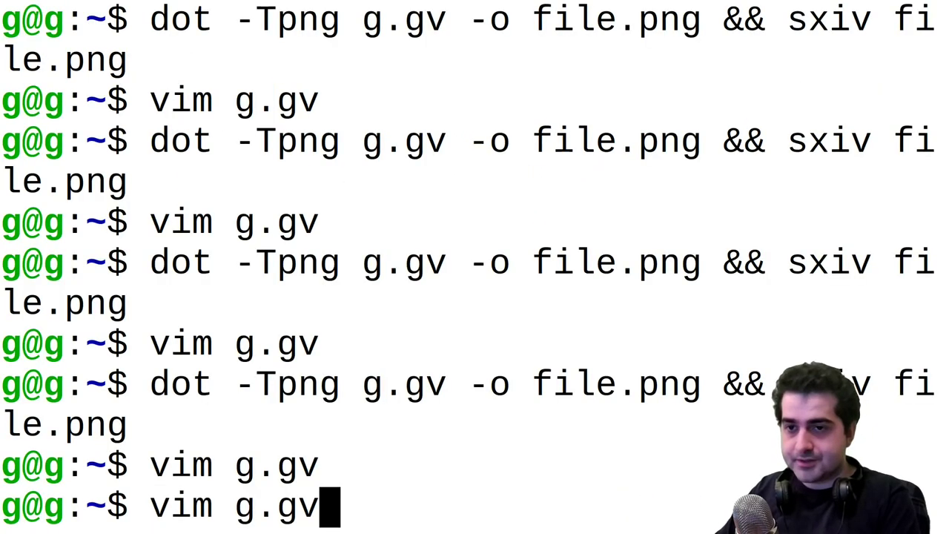
- Re-render the graph and view all nodes filled yellow
key(Return)
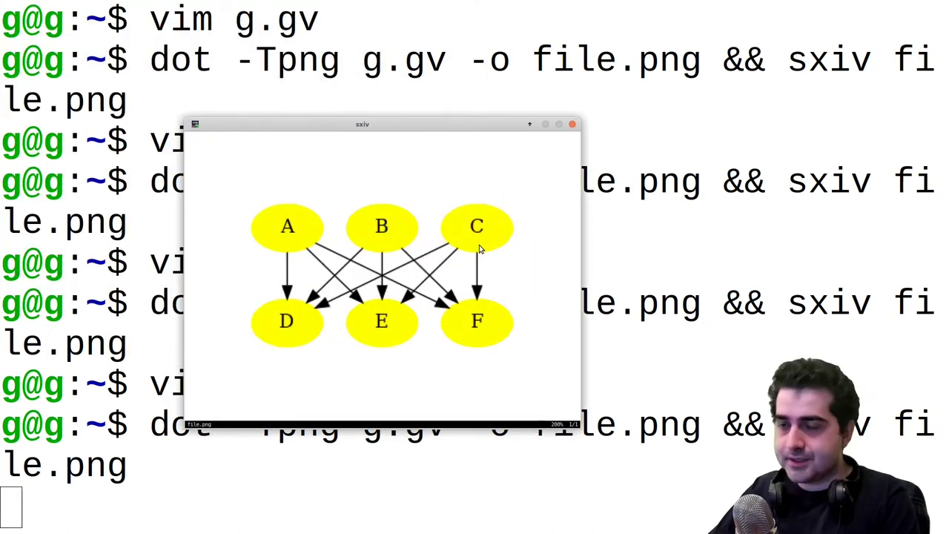
mouse_move(575, 113)
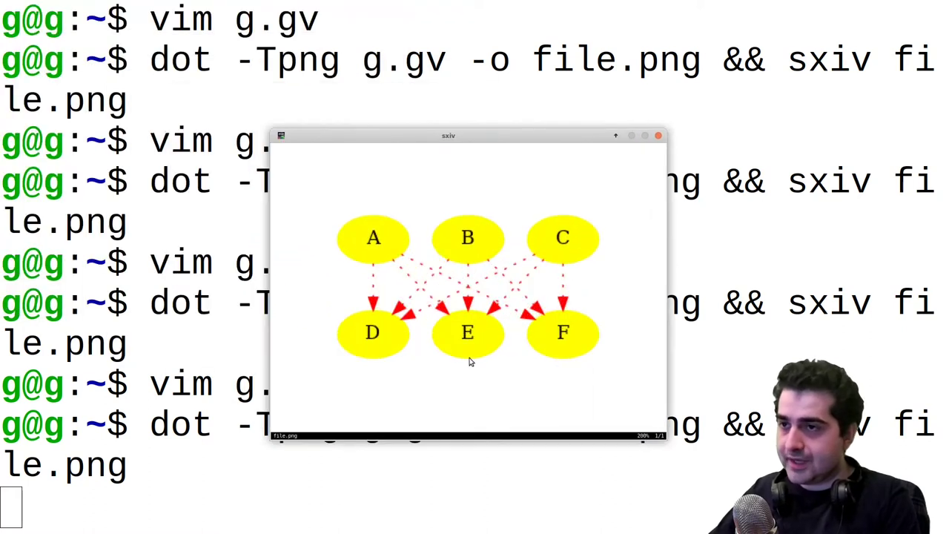
mouse_move(530, 291)
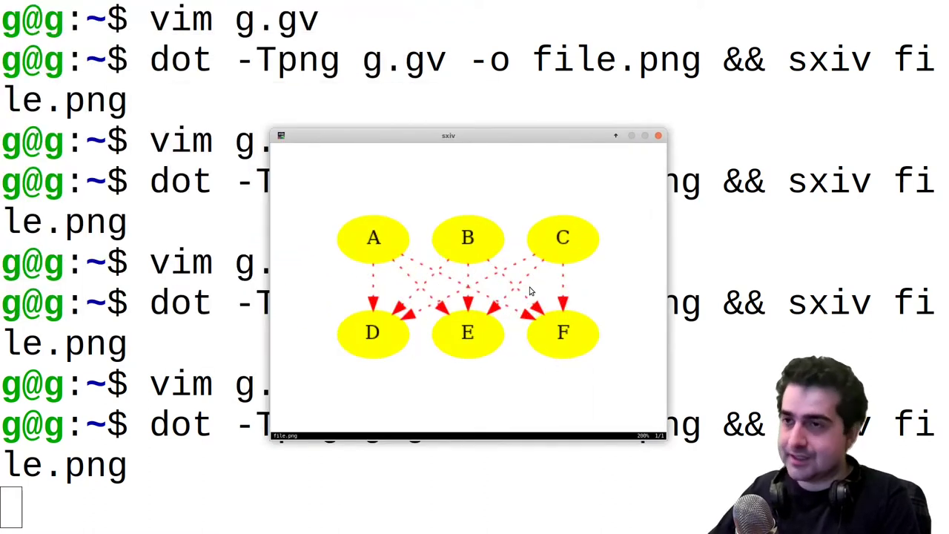
mouse_move(373, 302)
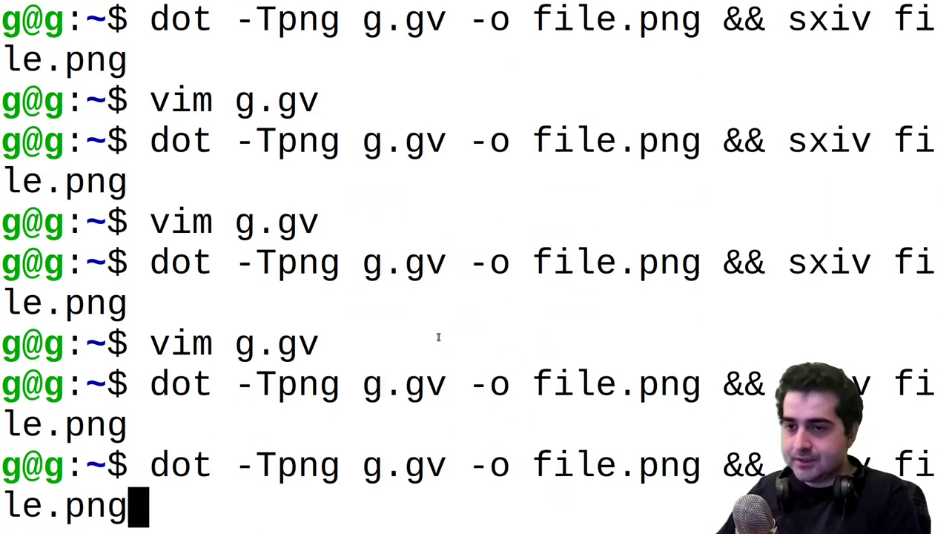
- Save g.gv and render yellow box nodes joined by red dotted arrows
key(Return)
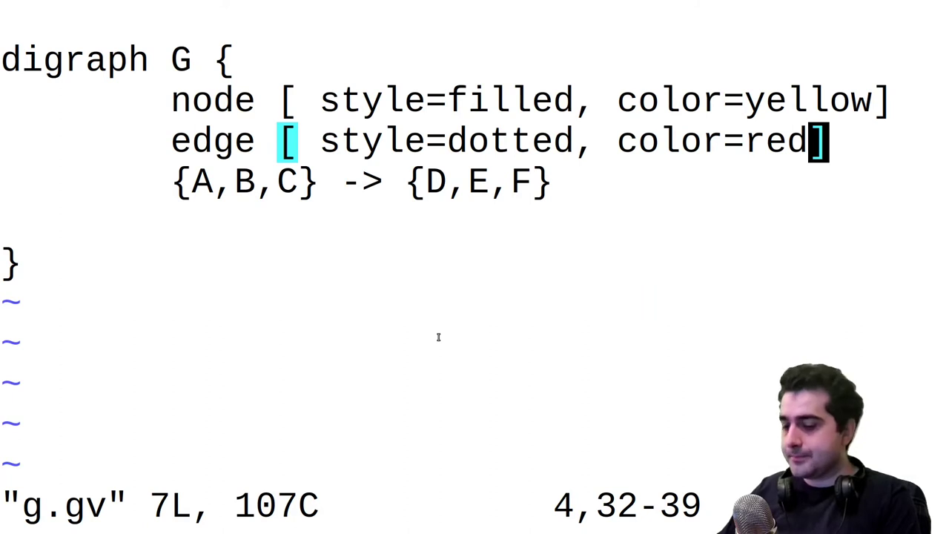
key(Return)
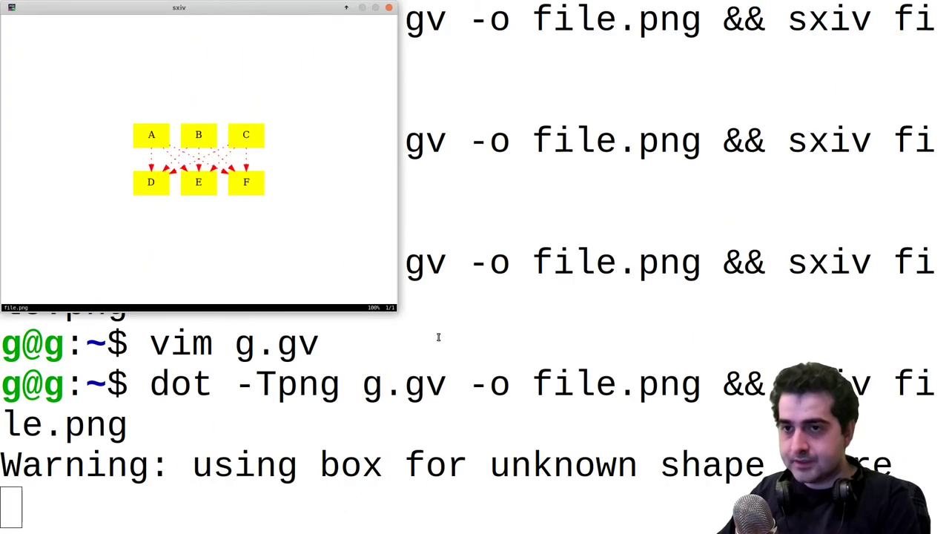
drag(178, 8, 345, 88)
text(vim g.gv)
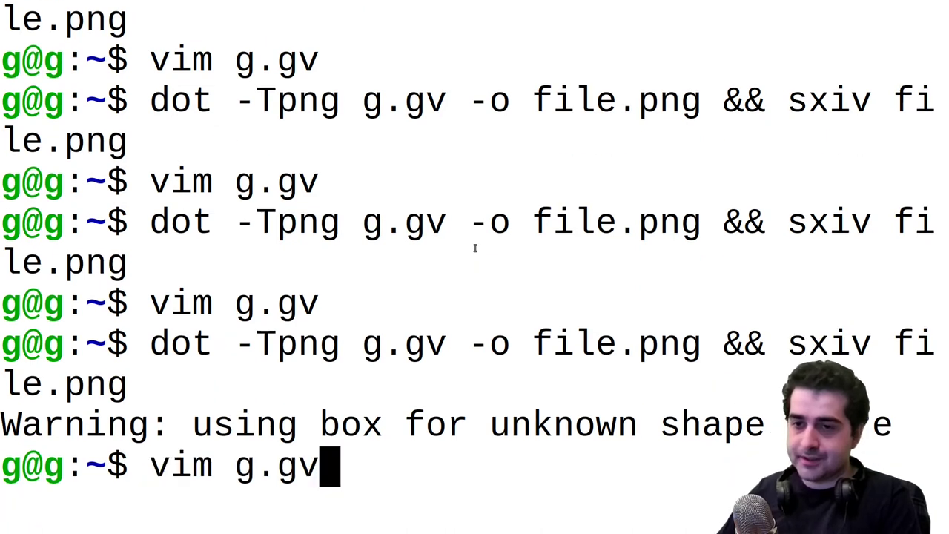
- Add the line 'A [ color=red ]' on the blank line above the edges in g.gv
key(Return)
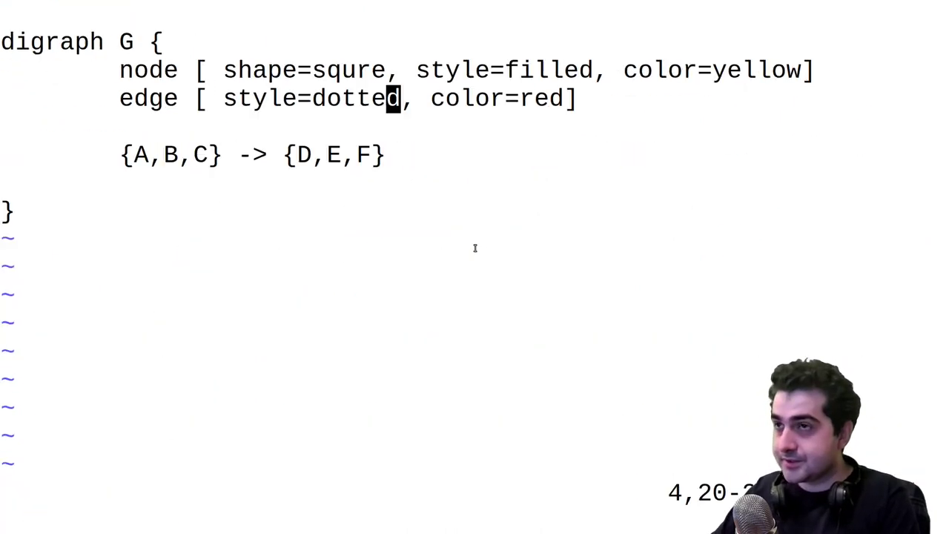
key(Up)
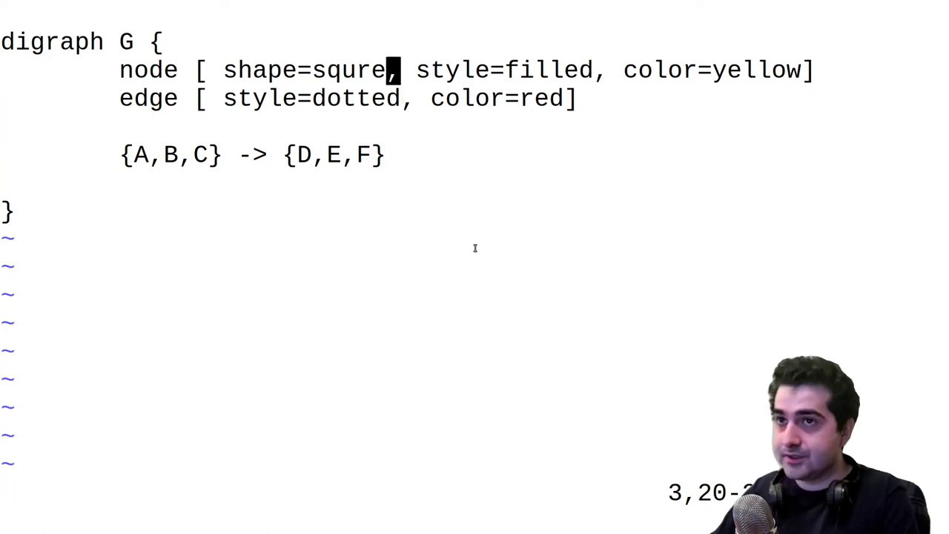
key(Left)
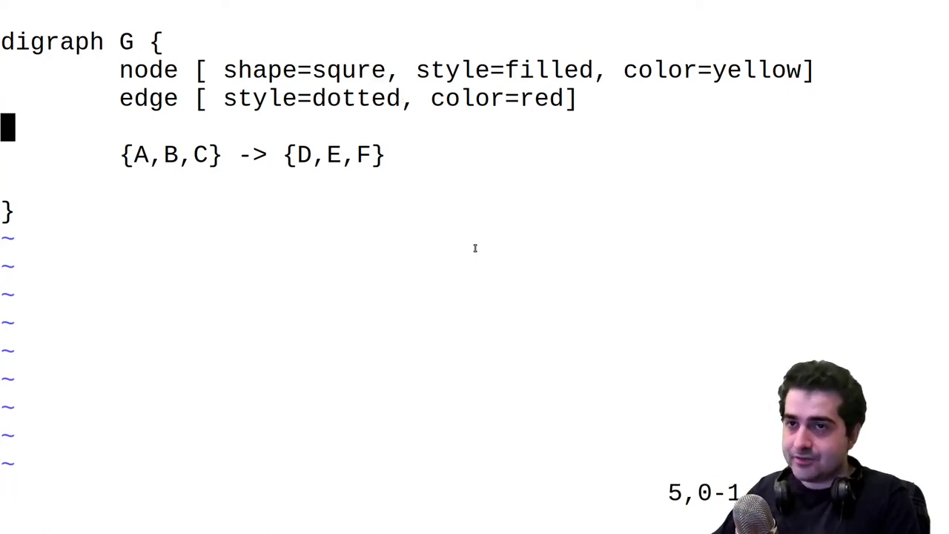
key(i)
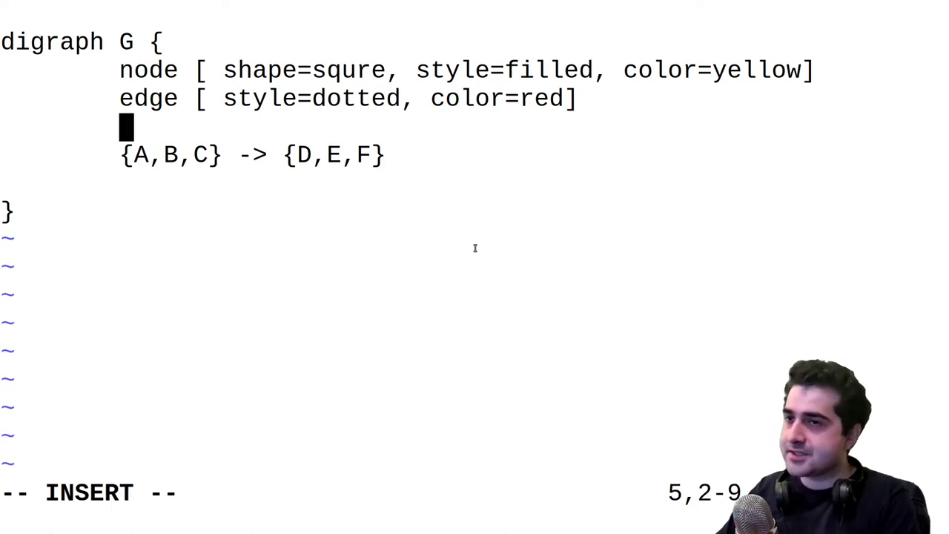
mouse_move(528, 315)
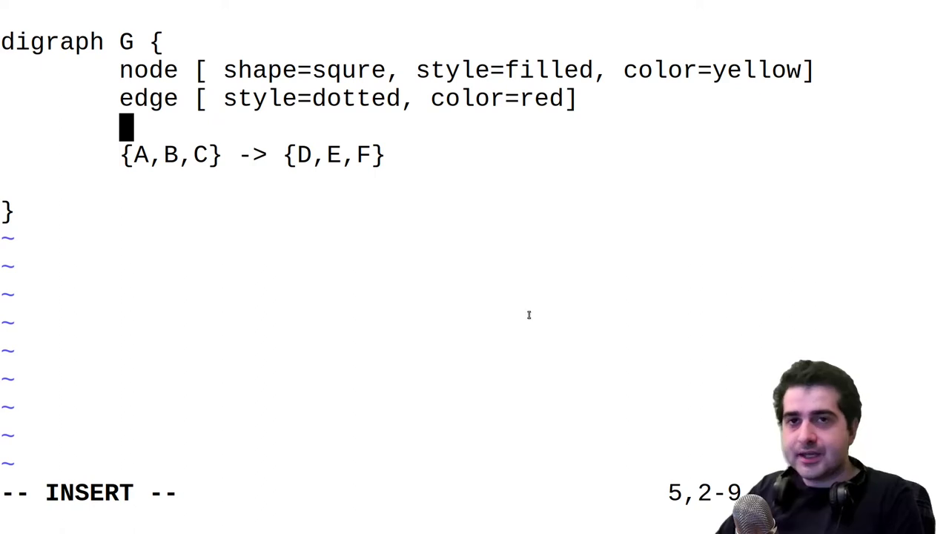
text(A [)
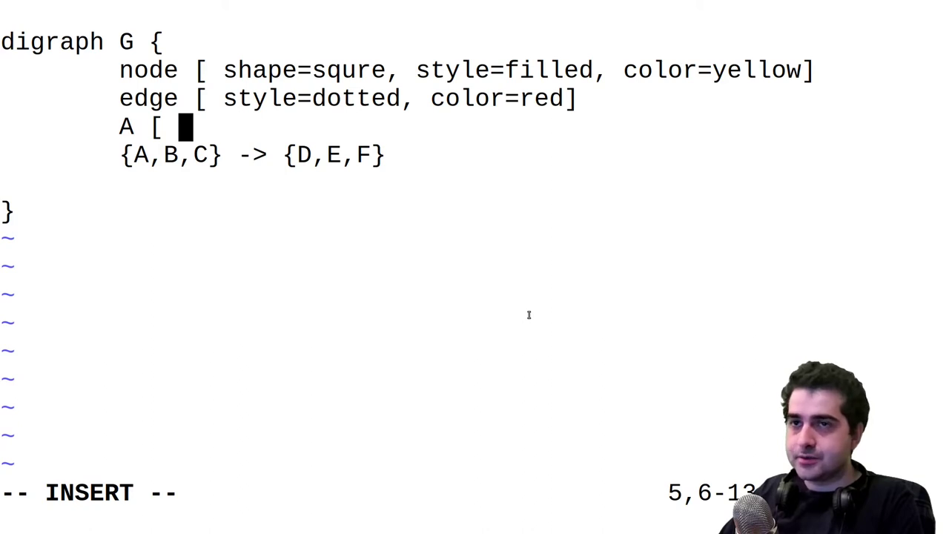
text(color)
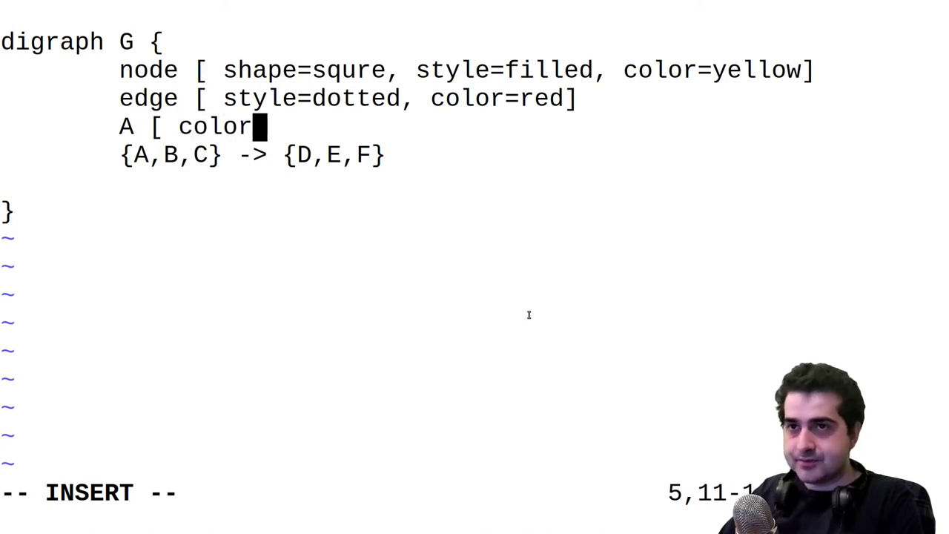
text(=red ])
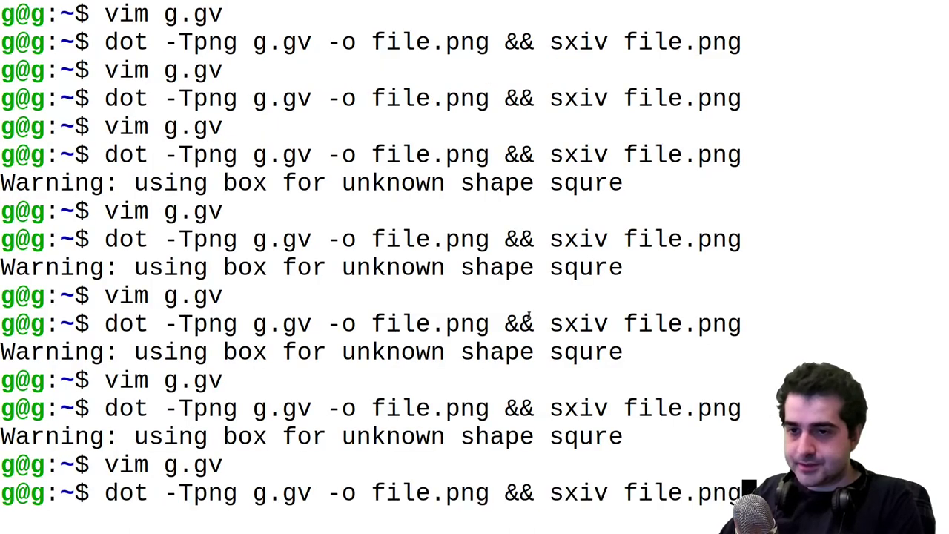
- Re-render the graph, then add 'B [ color=blue ]' below A's line and save
key(Return)
text(B [)
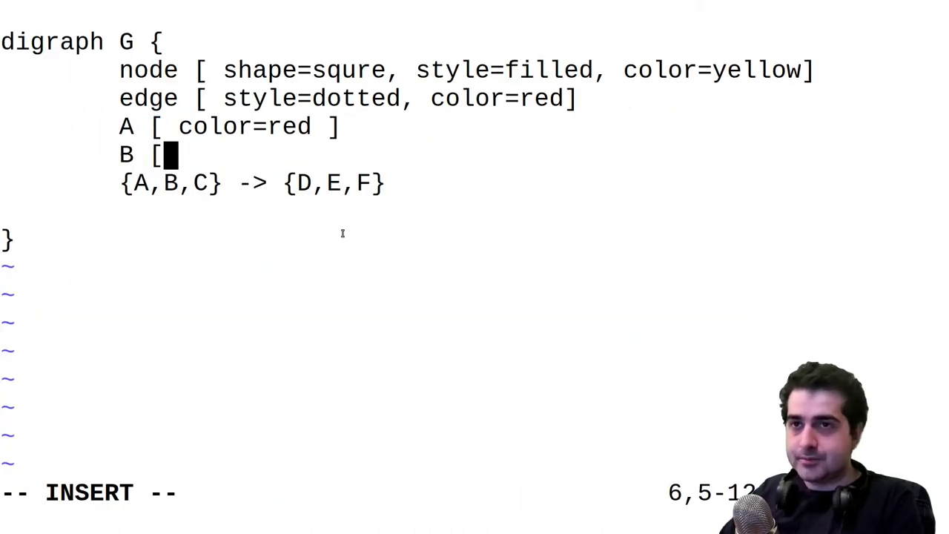
text(color=blue ])
click(333, 494)
text(:w)
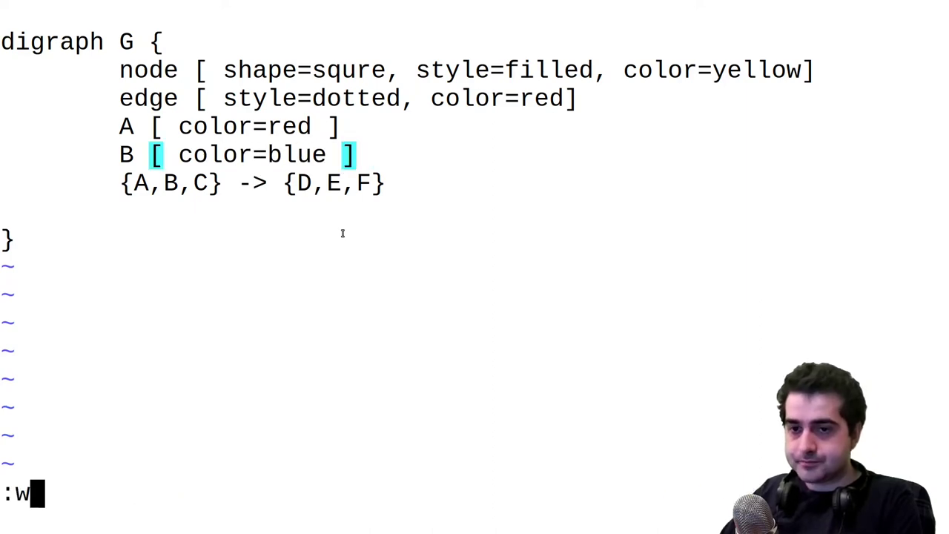
key(Return)
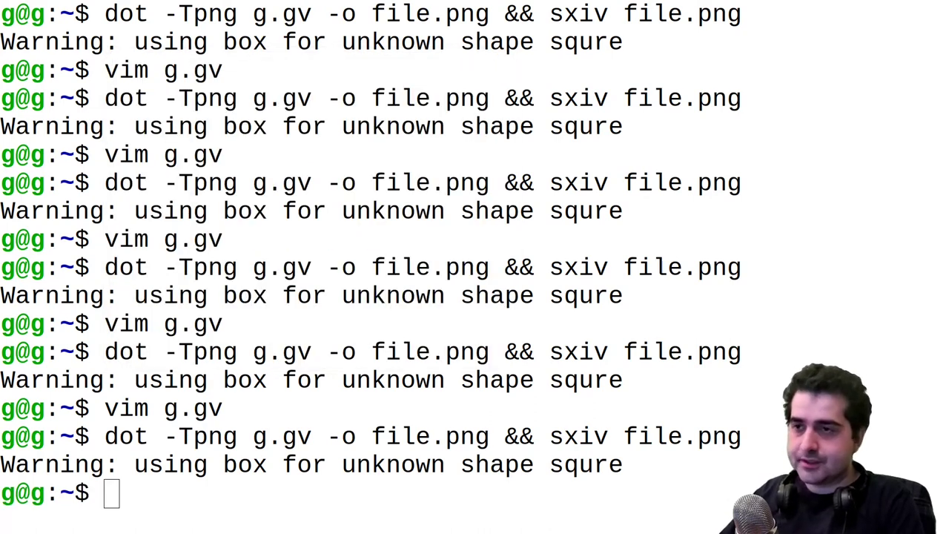
- Render g.gv to file.png in sxiv, then re-render the A-to-B,C,D,F,G,H fan-out
text(dot -Tpng g.gv -o file.png && sxiv file.png)
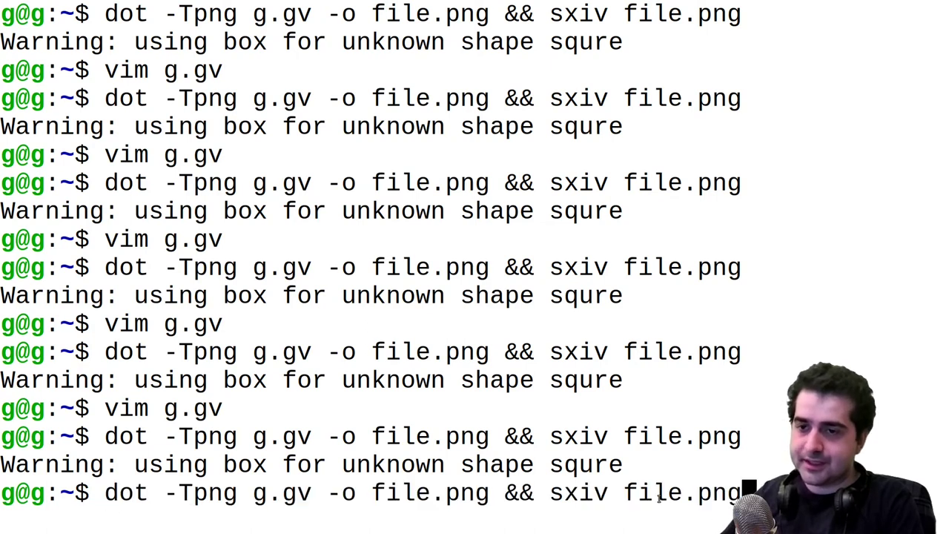
key(Return)
text(:w)
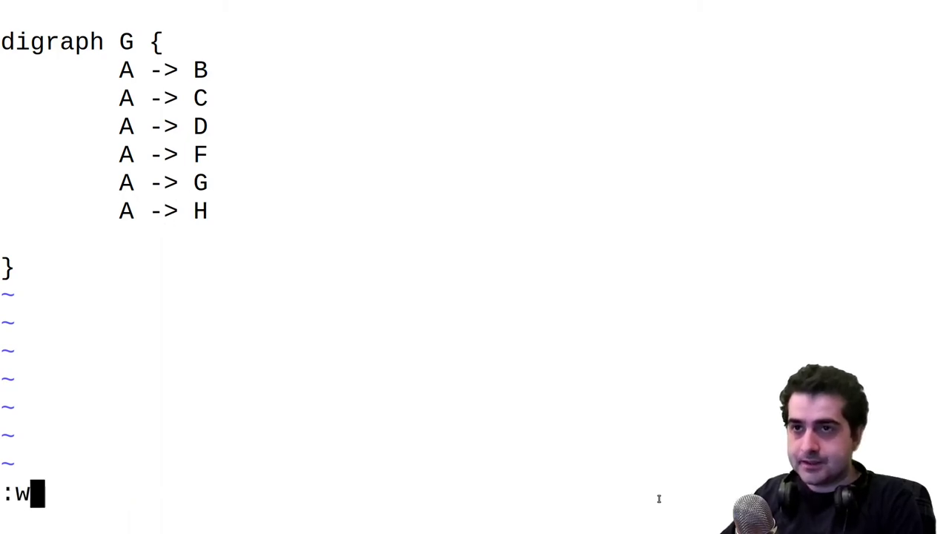
key(Return)
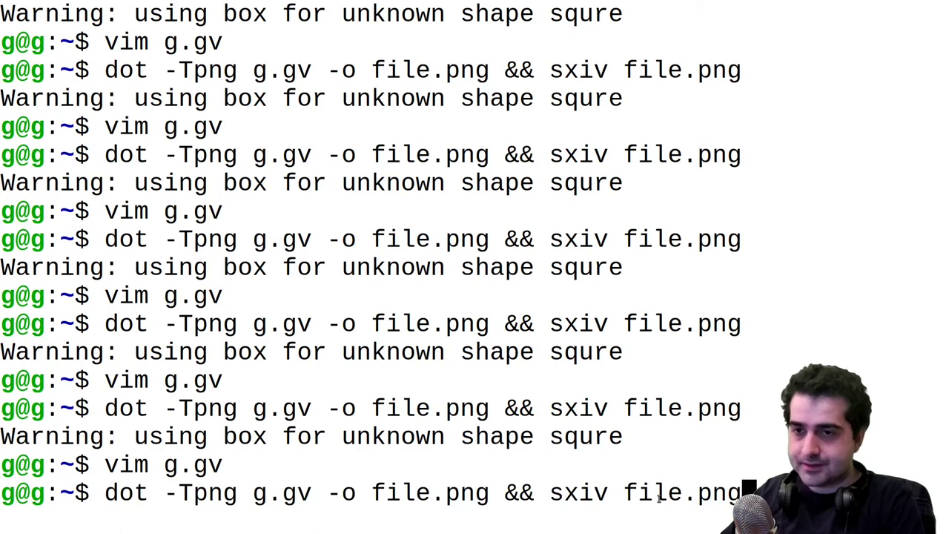
key(Return)
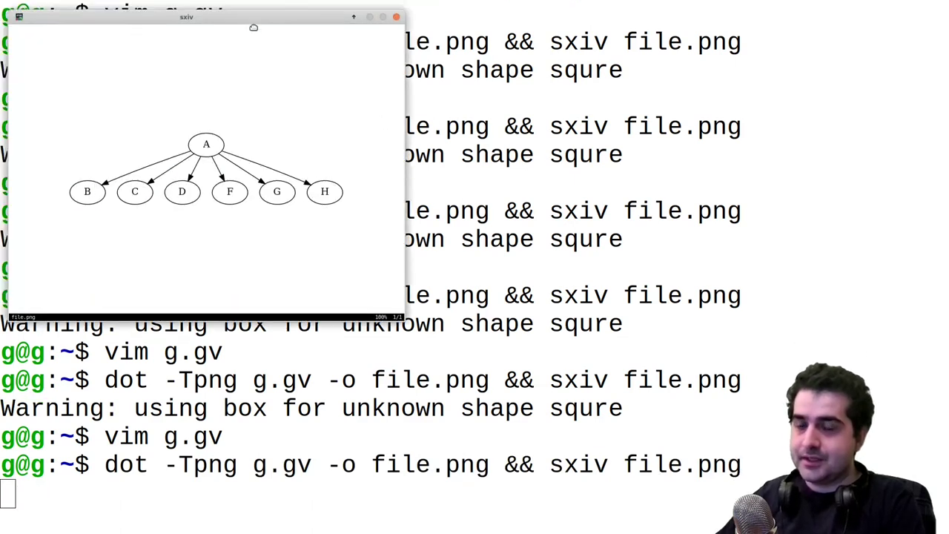
drag(185, 16, 392, 139)
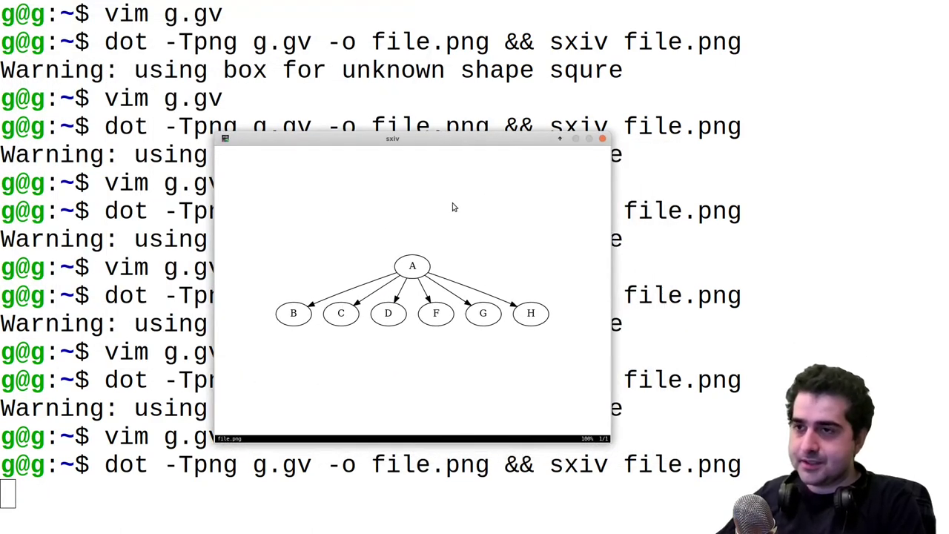
mouse_move(391, 384)
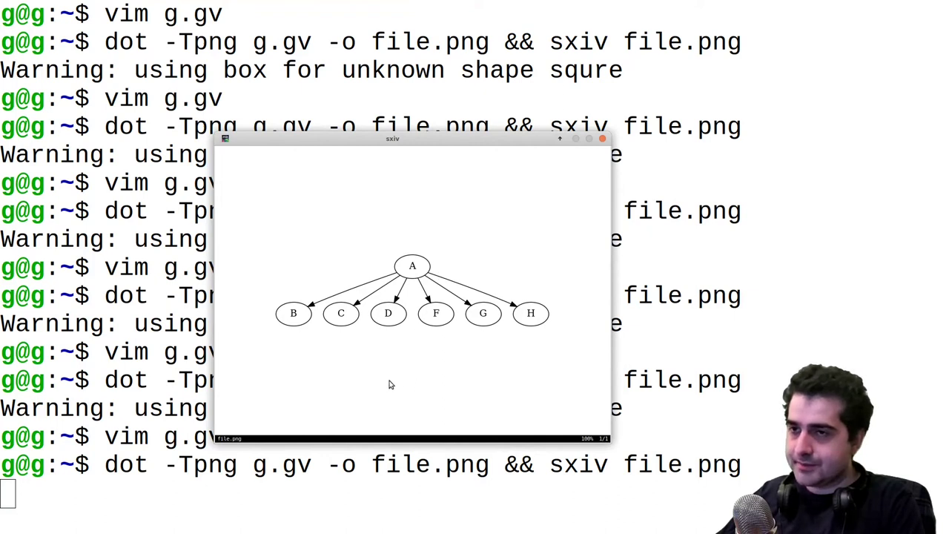
mouse_move(376, 243)
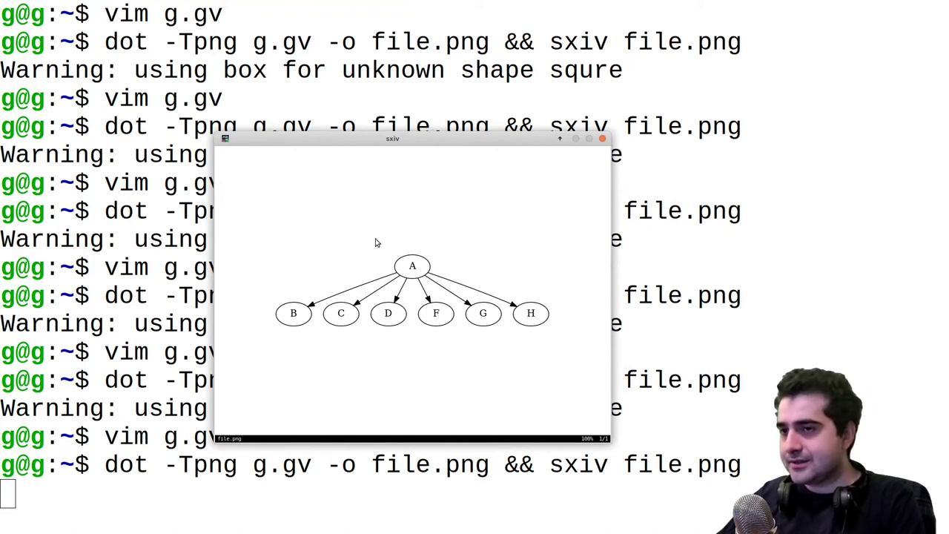
mouse_move(413, 371)
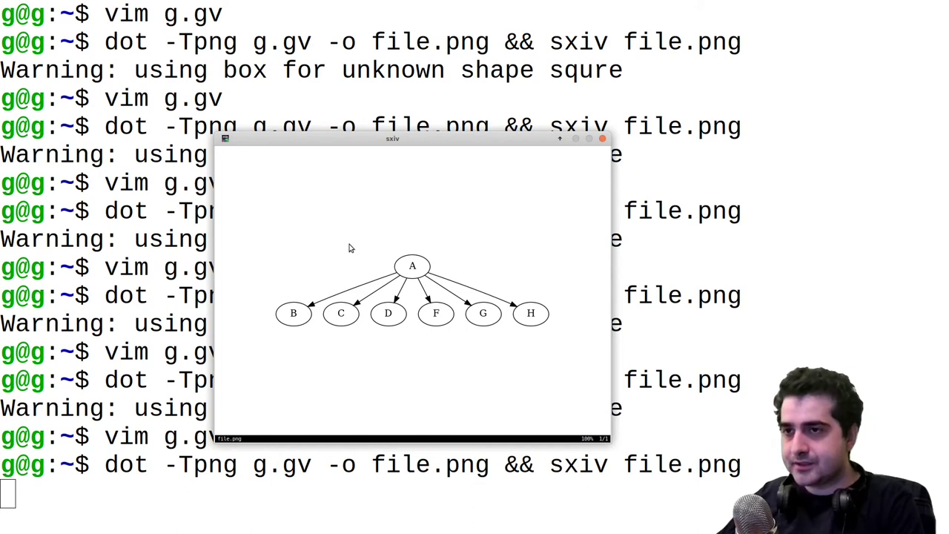
mouse_move(344, 363)
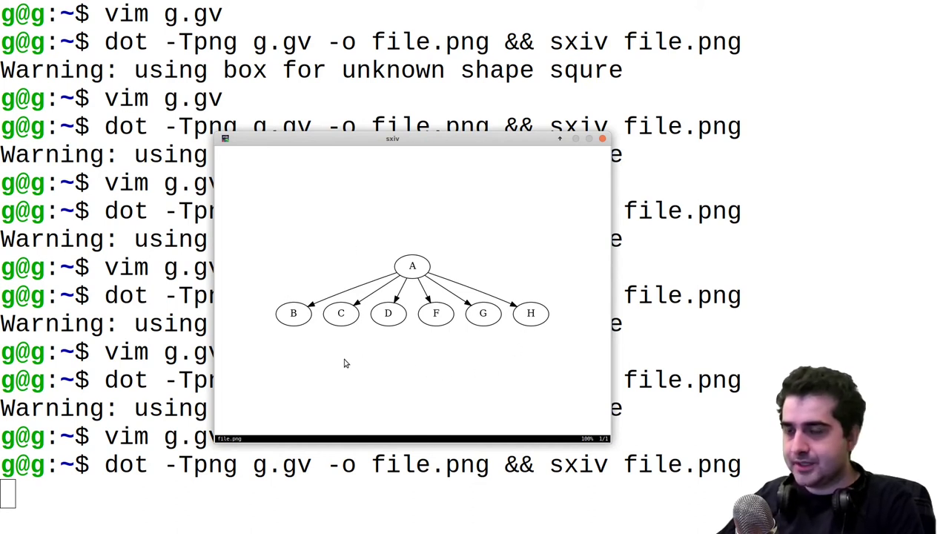
mouse_move(367, 302)
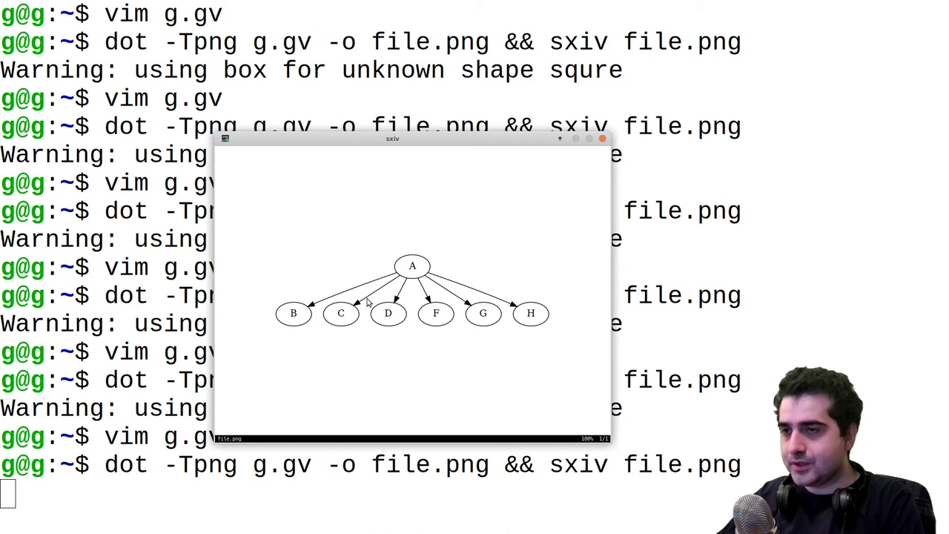
mouse_move(311, 293)
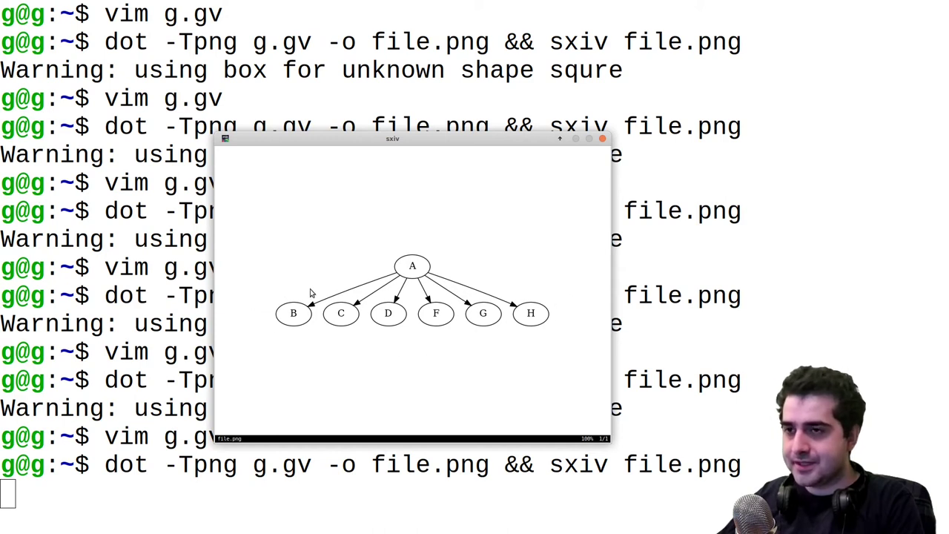
mouse_move(522, 308)
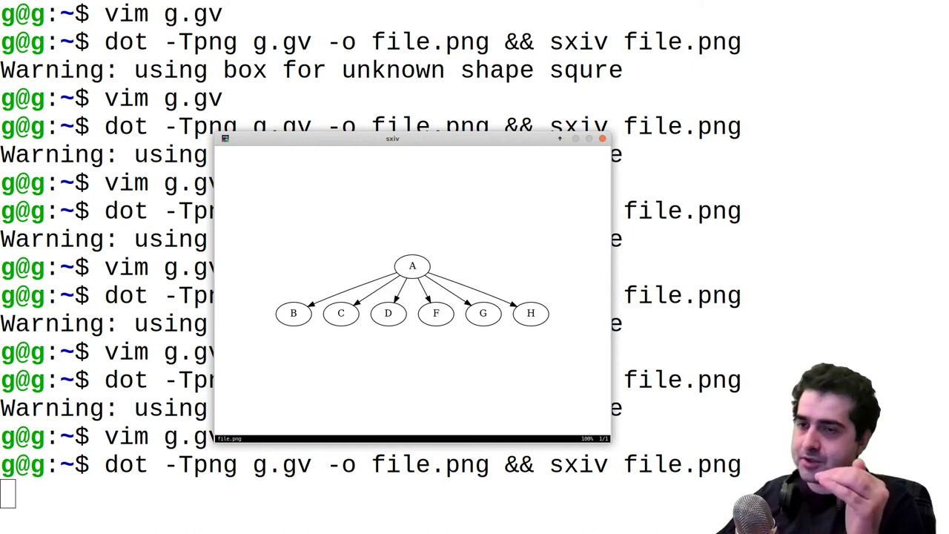
mouse_move(335, 330)
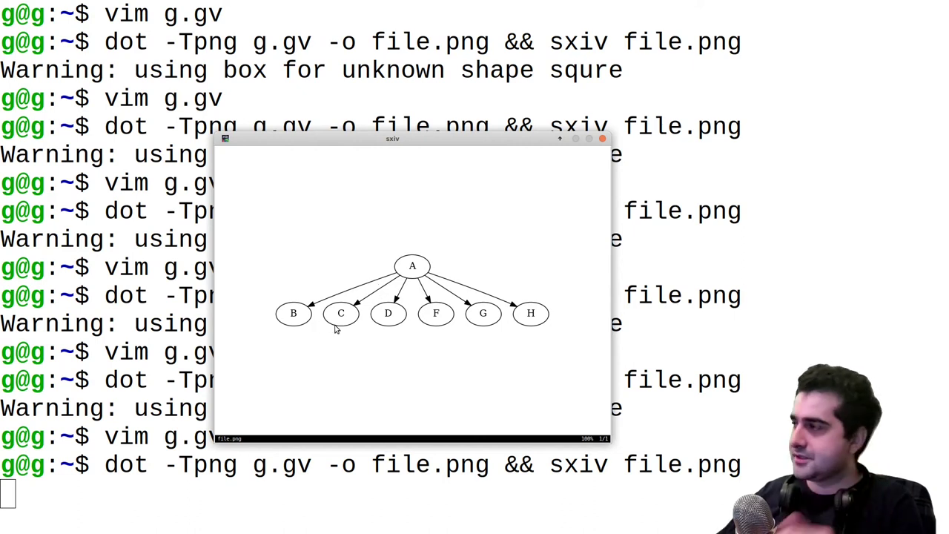
mouse_move(349, 341)
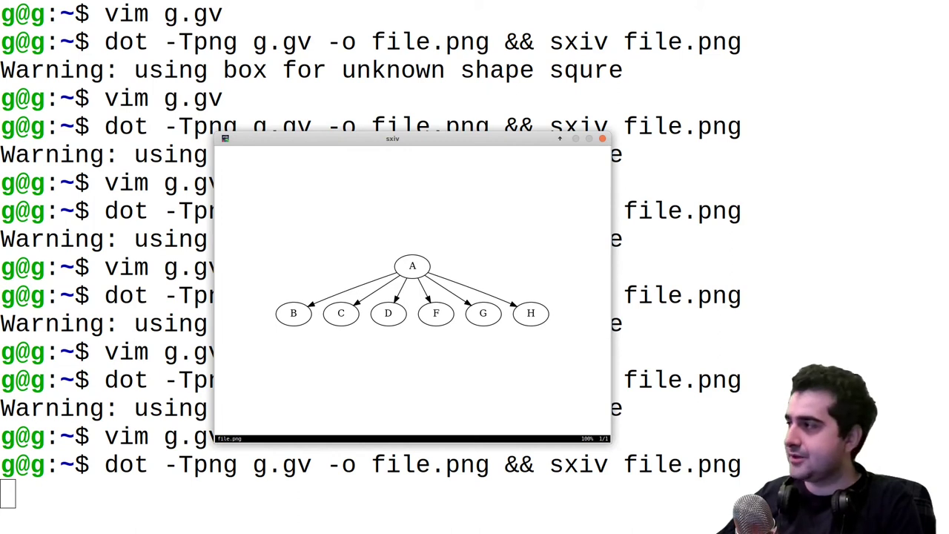
mouse_move(429, 387)
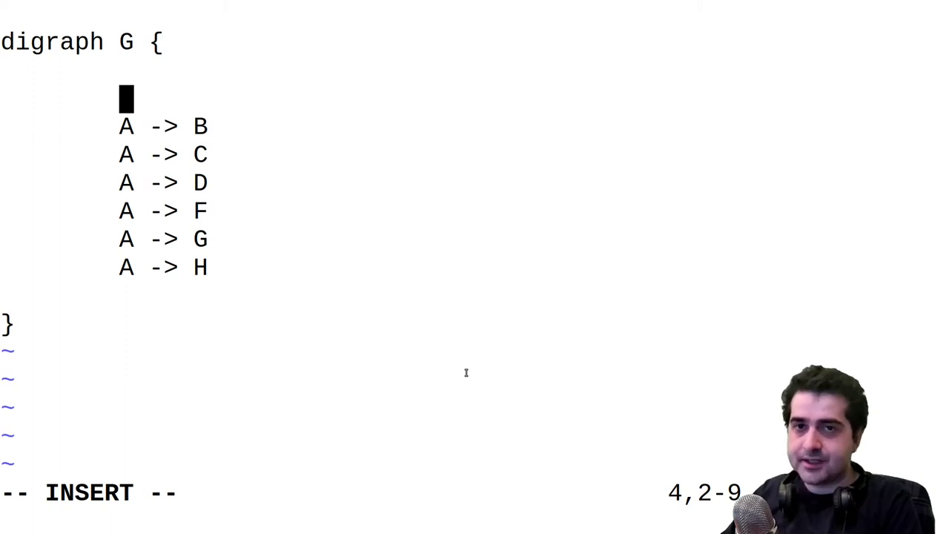
- Add the line 'layout=neato' above the A edges in g.gv
text(lay)
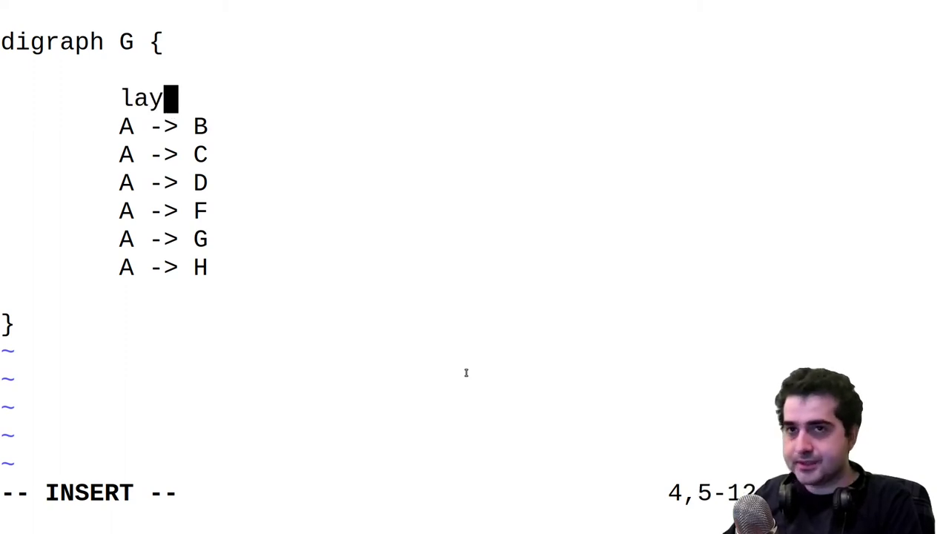
text(out=n)
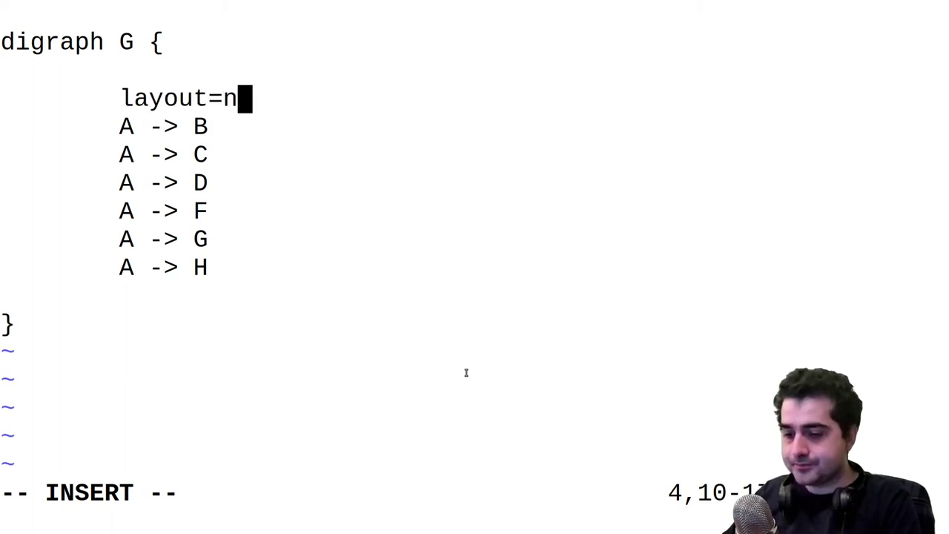
text(eato)
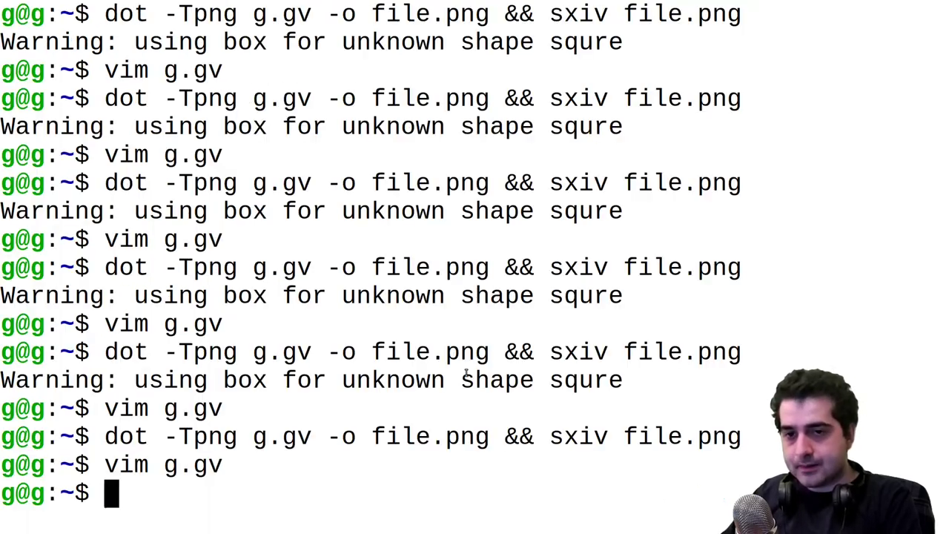
- Rerun the dot render to view the neato layout with A centred
key(Return)
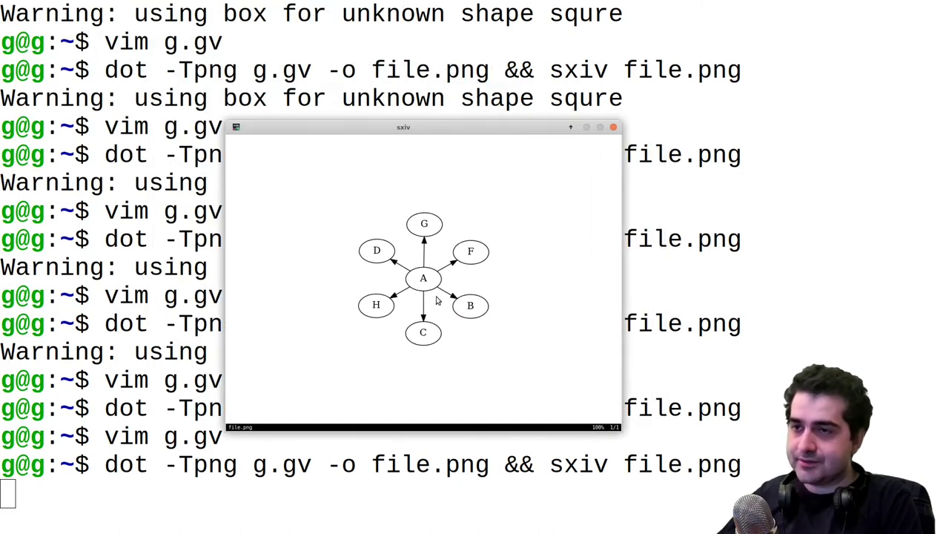
mouse_move(452, 312)
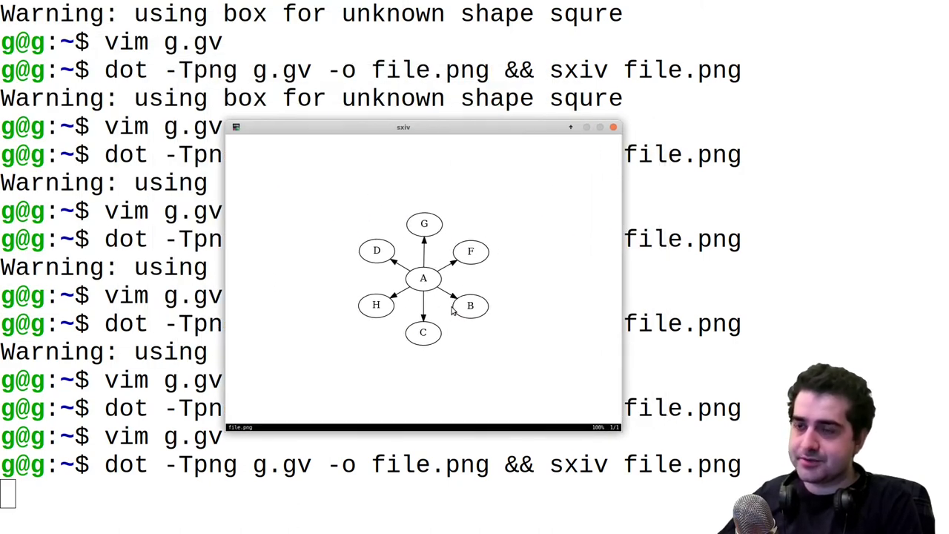
mouse_move(457, 334)
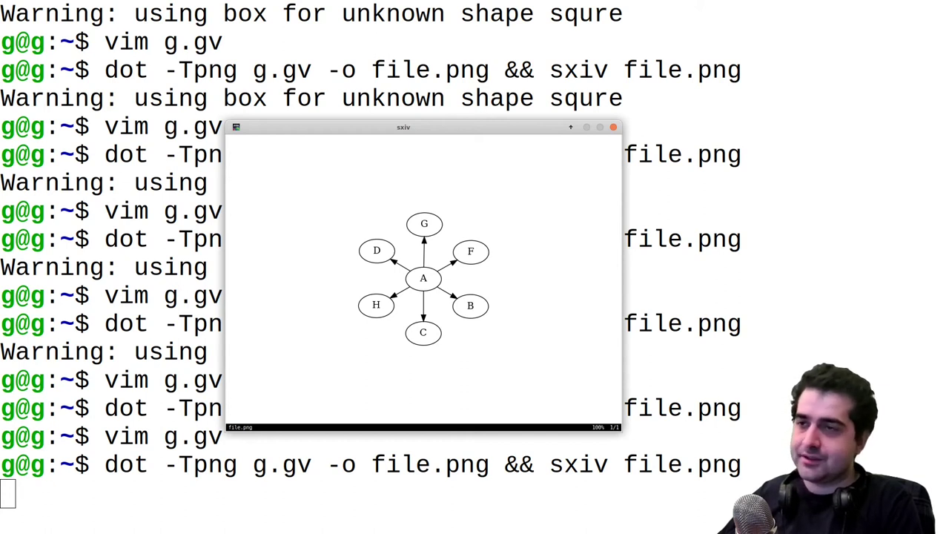
mouse_move(499, 325)
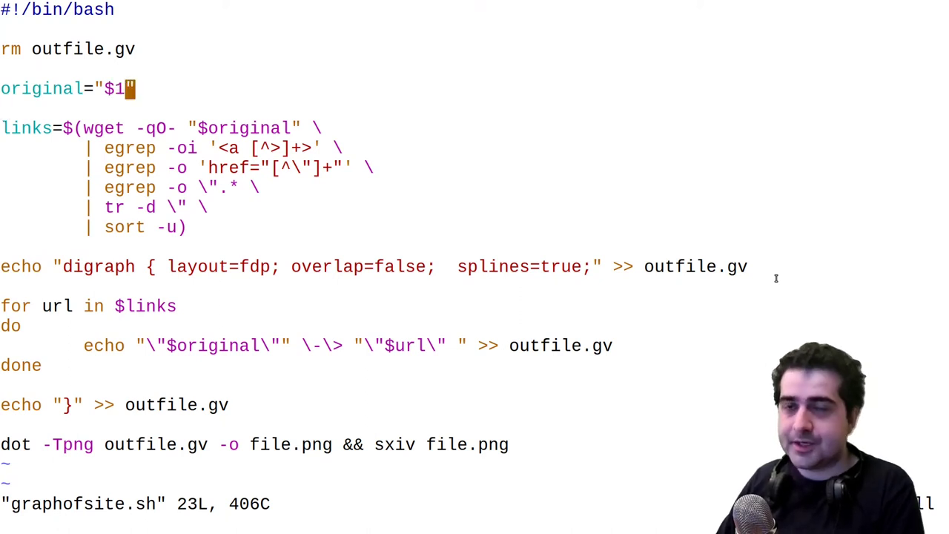
- Move through the graphofsite.sh script lines, then save and quit with :wq
key(Down)
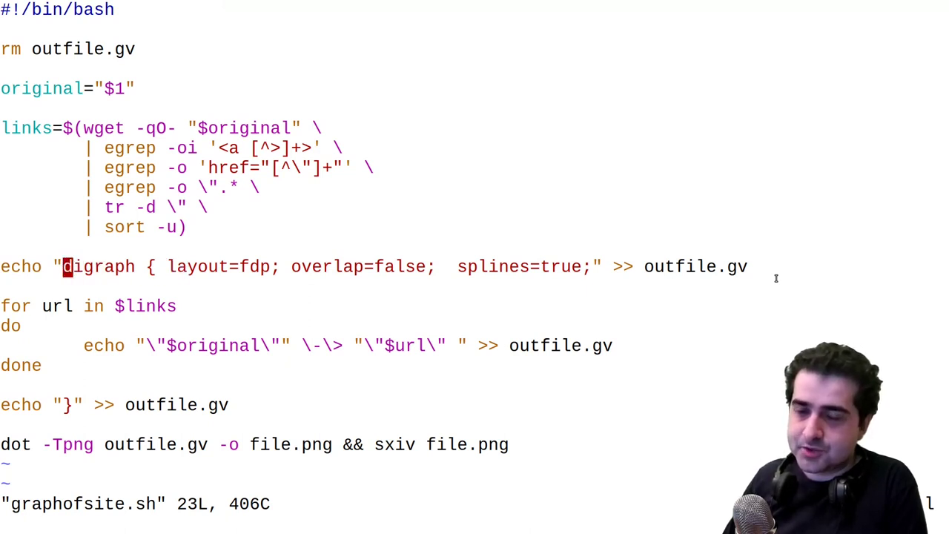
mouse_move(213, 266)
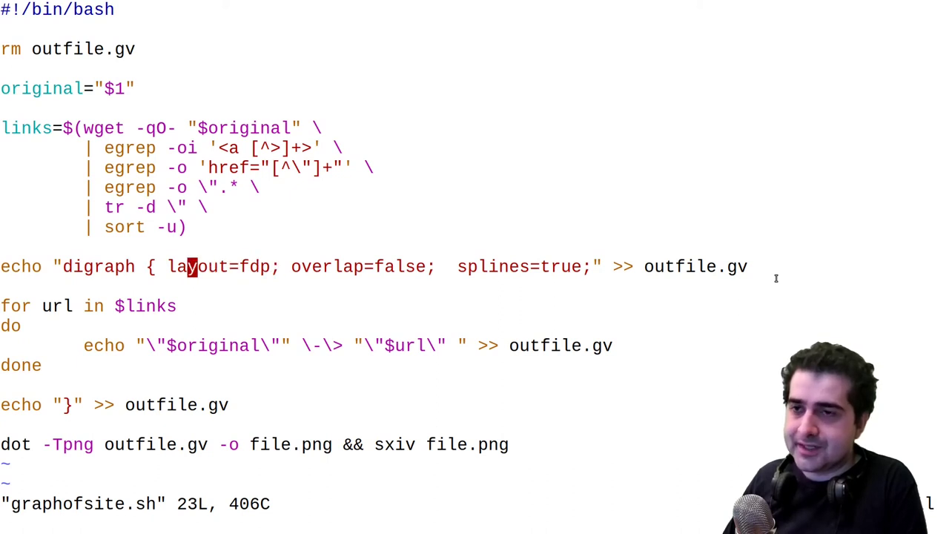
mouse_move(254, 266)
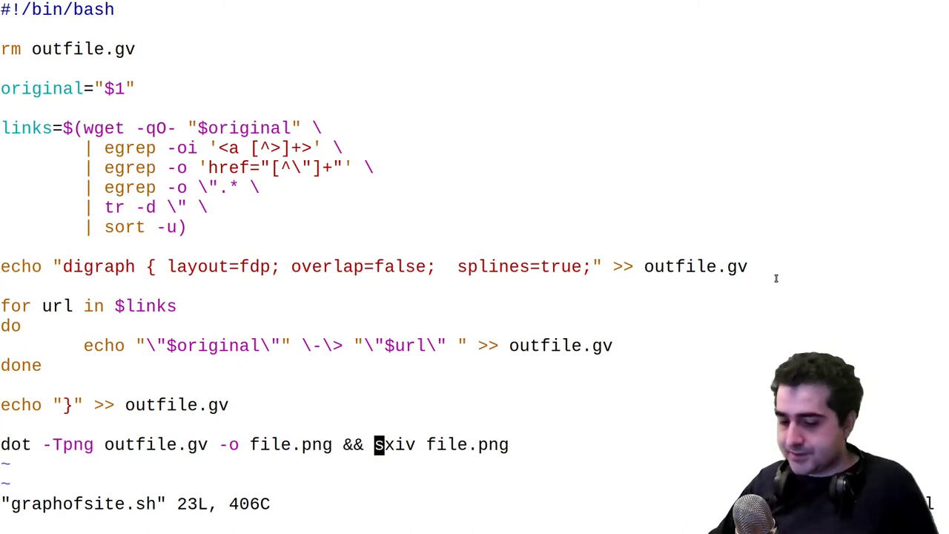
text(:wq)
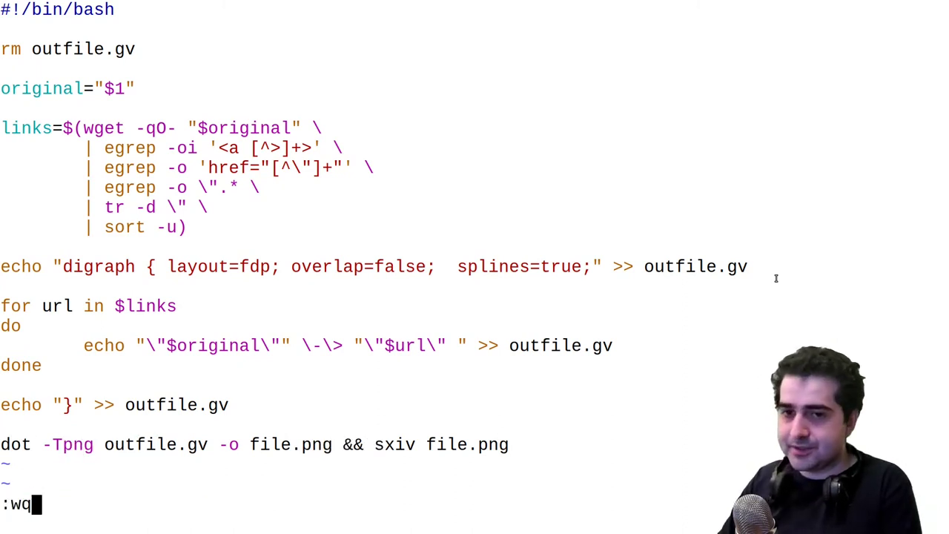
key(Return)
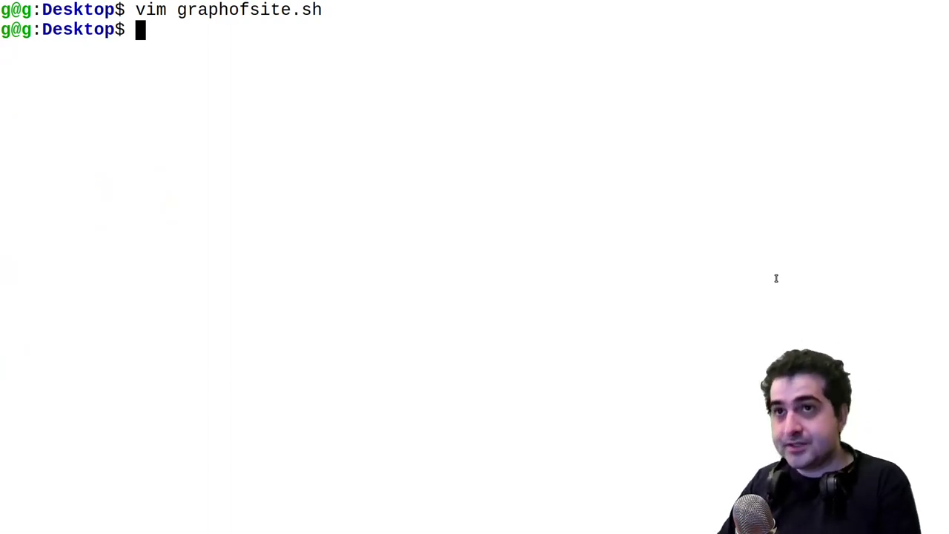
- Run ./graphofsite.sh dbuild.xyz to display the site's link graph in sxiv
text(./gra)
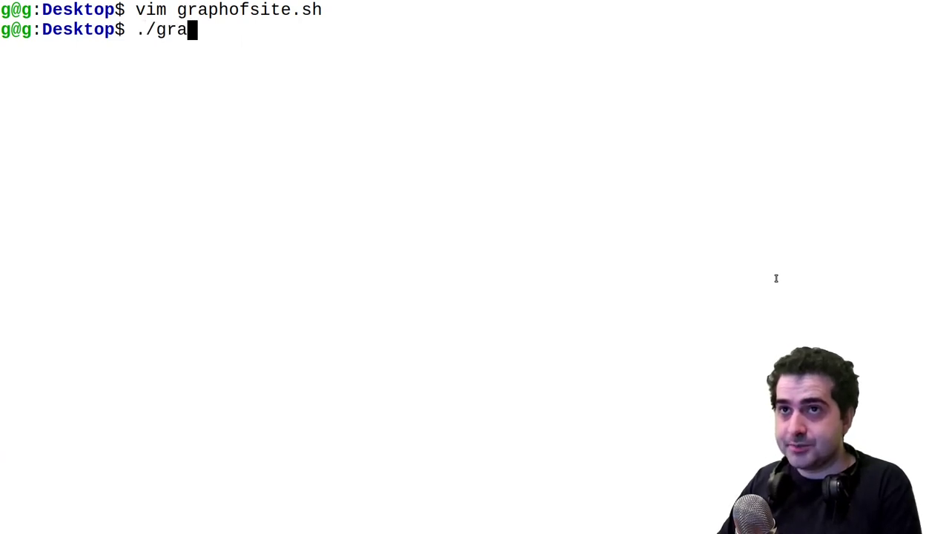
text(phofsite.sh dbuild.xyz)
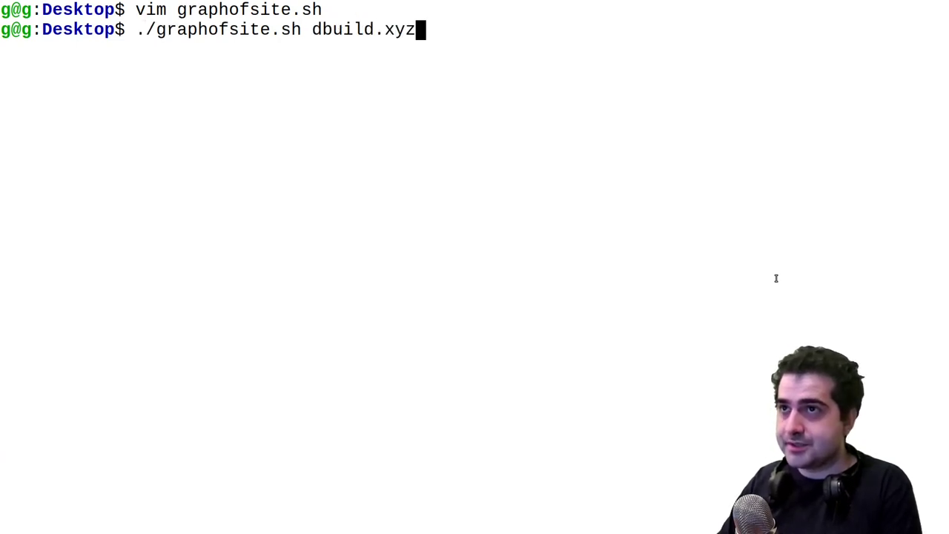
key(Return)
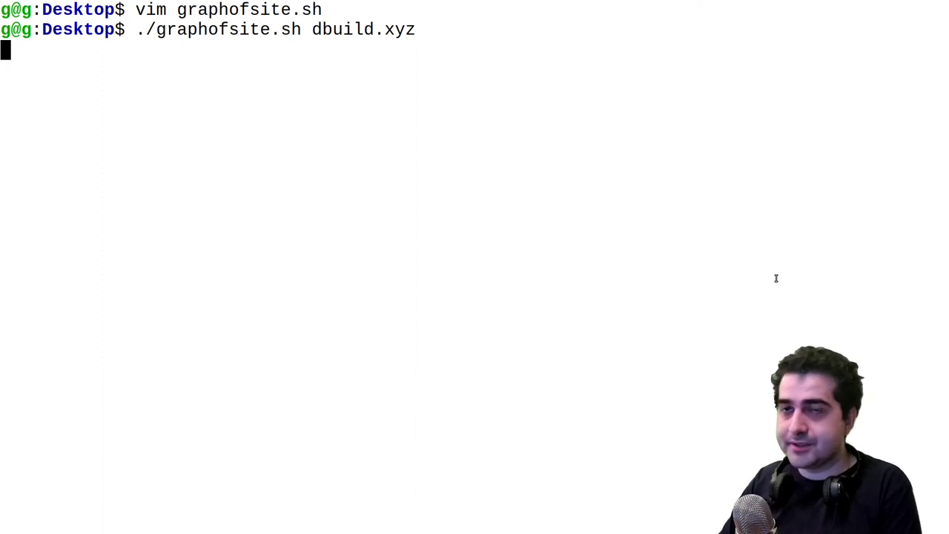
key(Return)
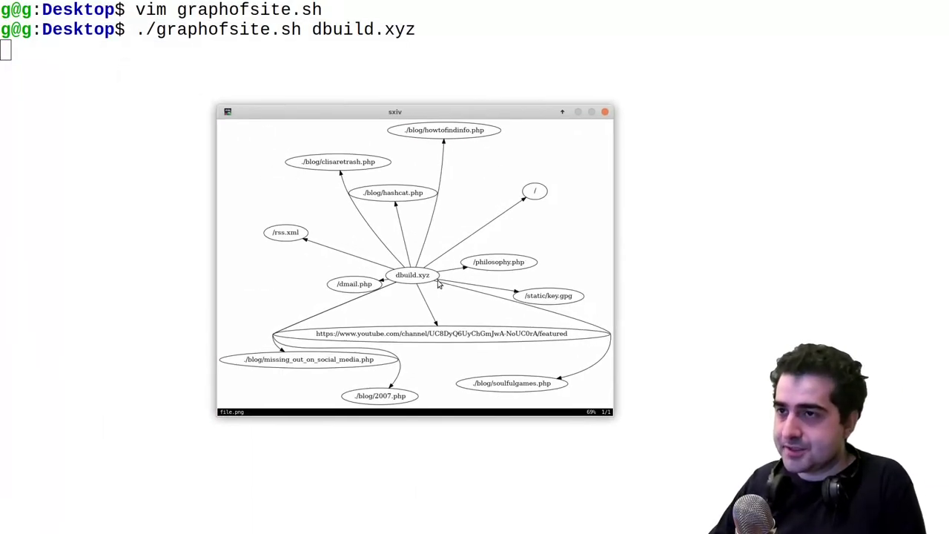
mouse_move(569, 383)
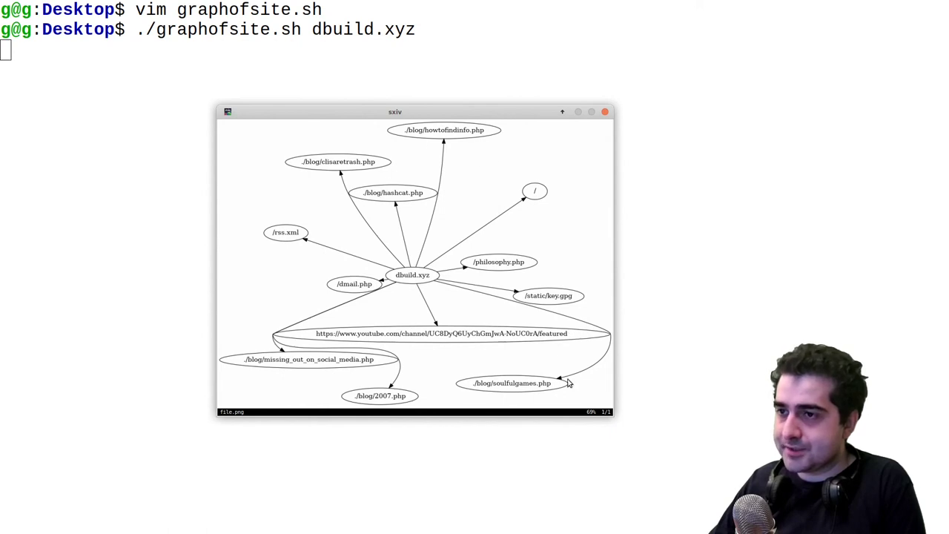
mouse_move(434, 385)
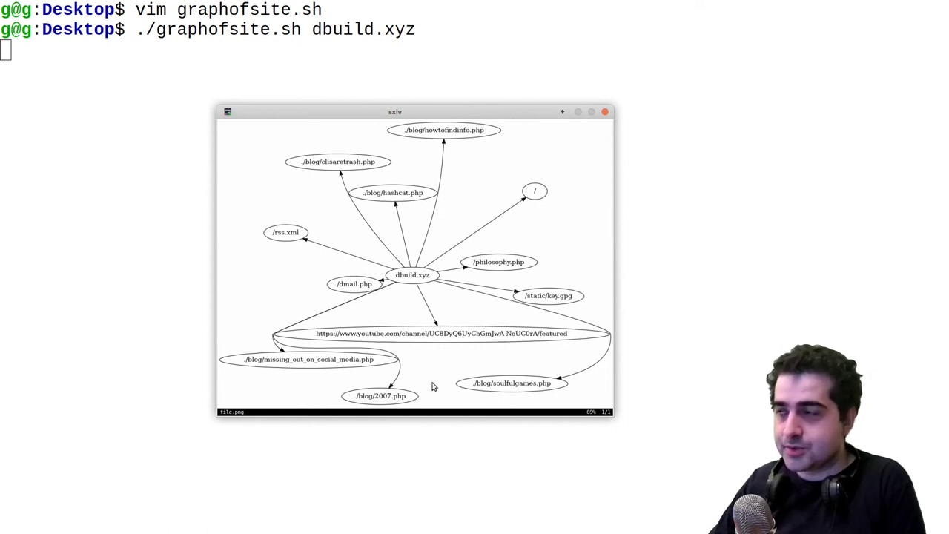